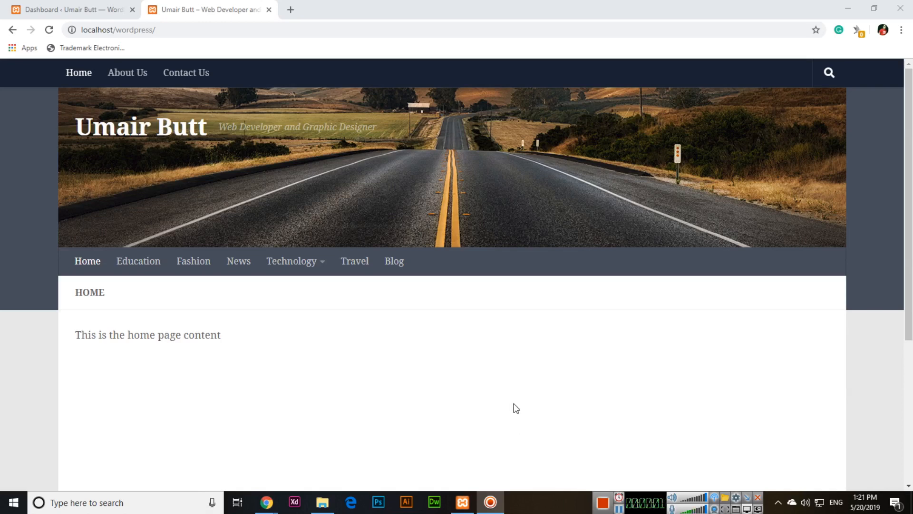
mouse_move(438, 406)
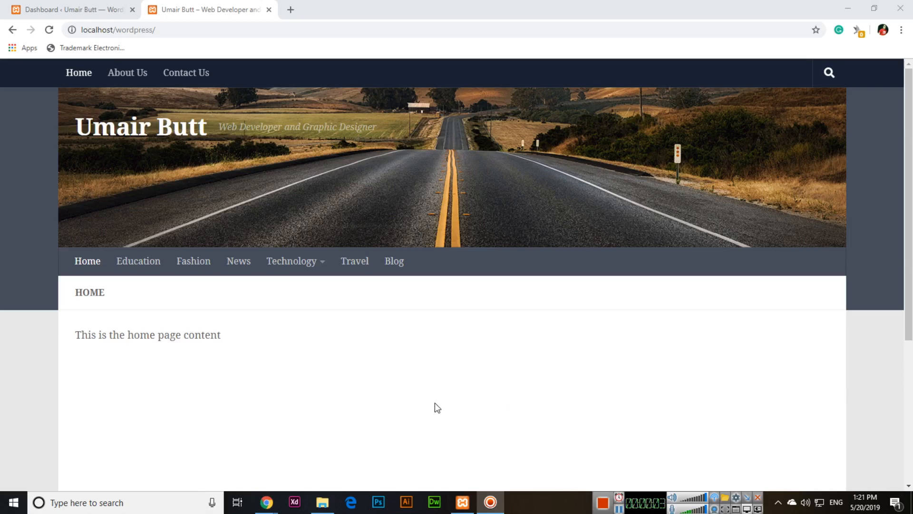
mouse_move(426, 400)
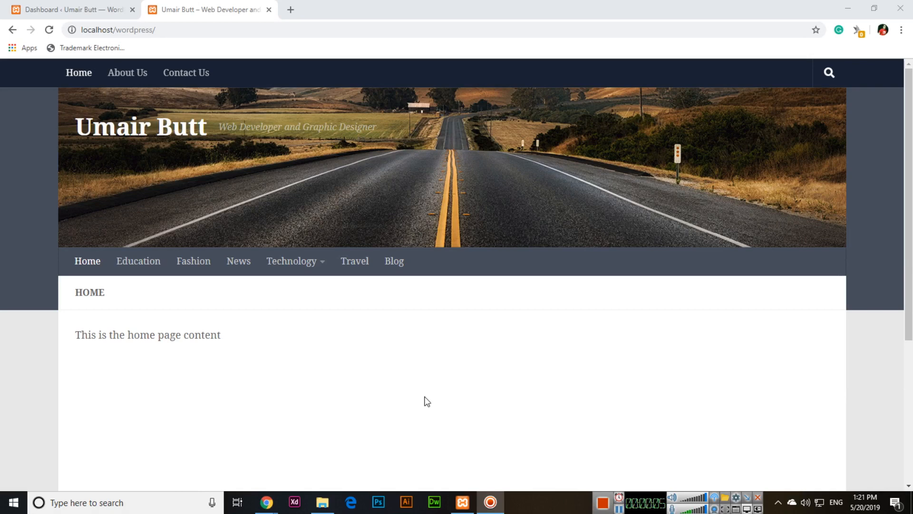
mouse_move(242, 375)
type("description")
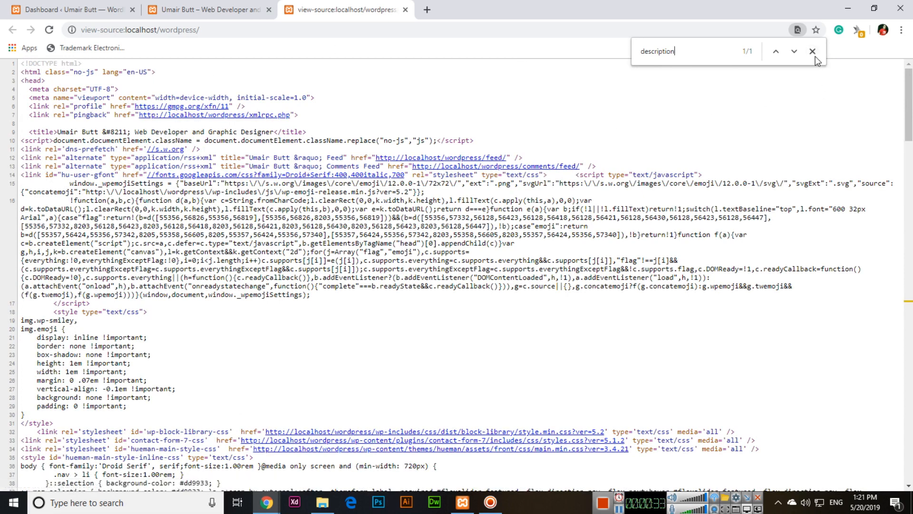
Search Google for 'bootstrap dreamweaver' in a new tab and scroll through the results
left_click(404, 10)
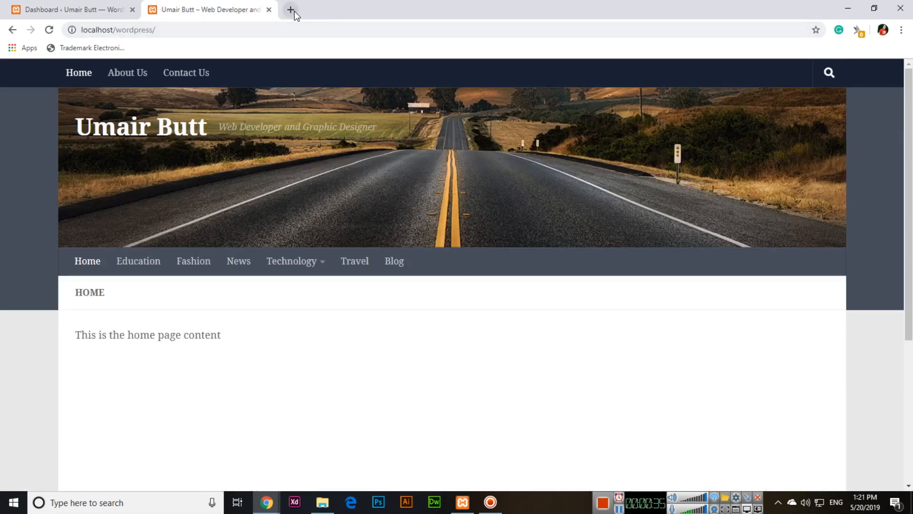
left_click(291, 9)
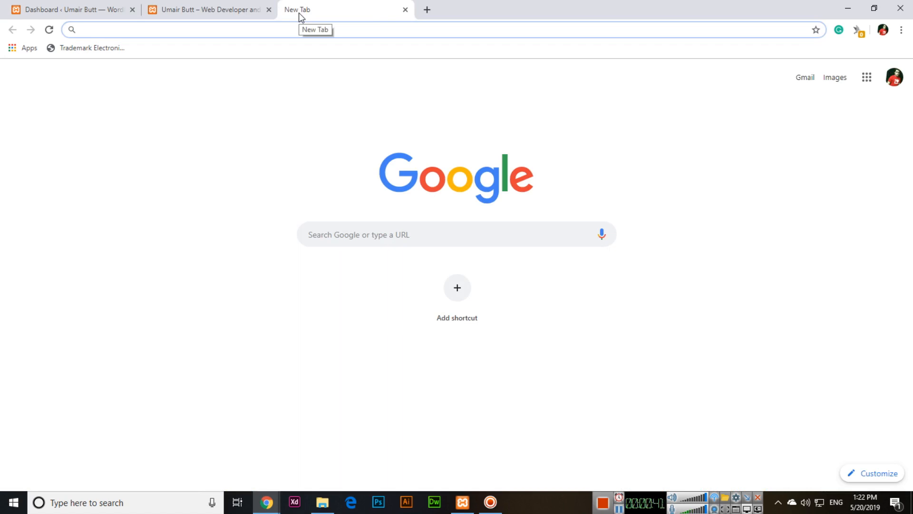
type("bootstrap")
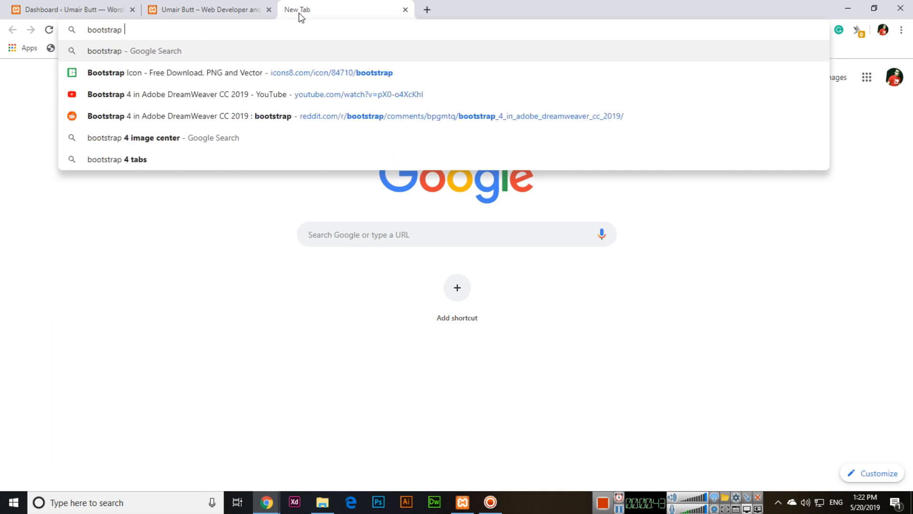
type("dreamweave")
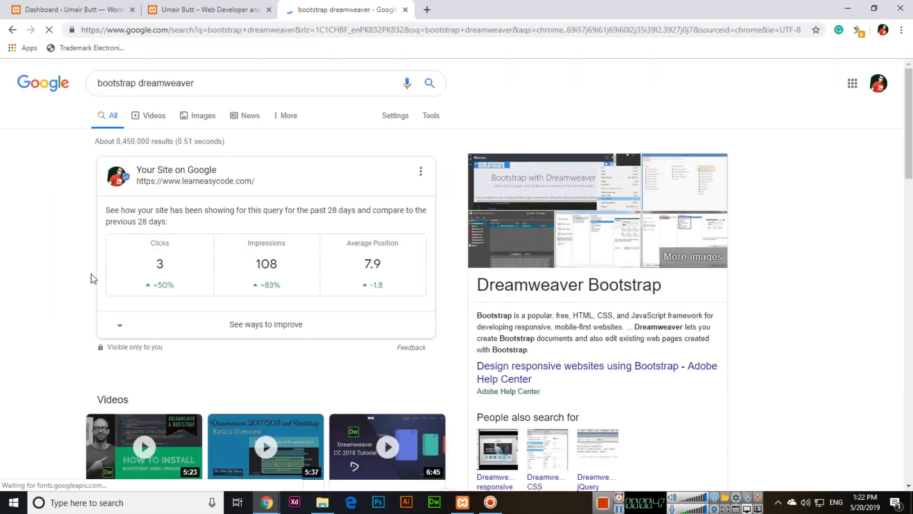
scroll("down", 3)
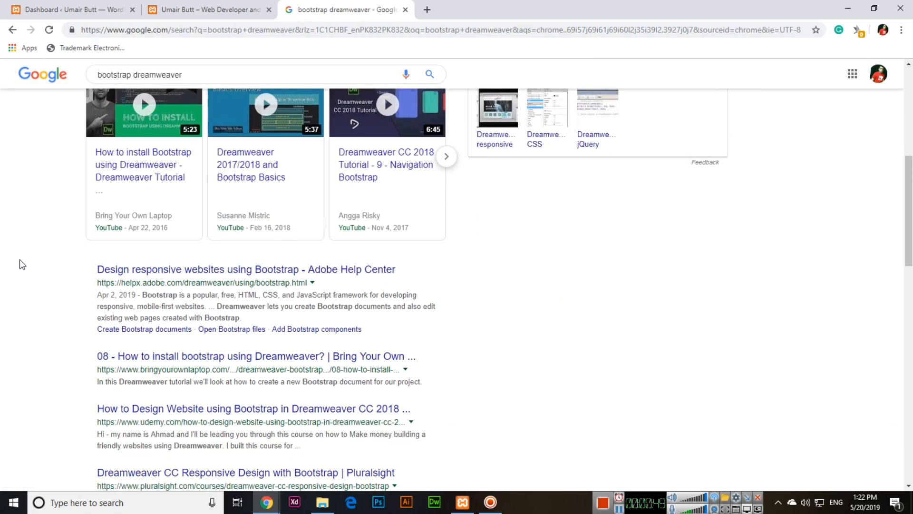
scroll("down", 3)
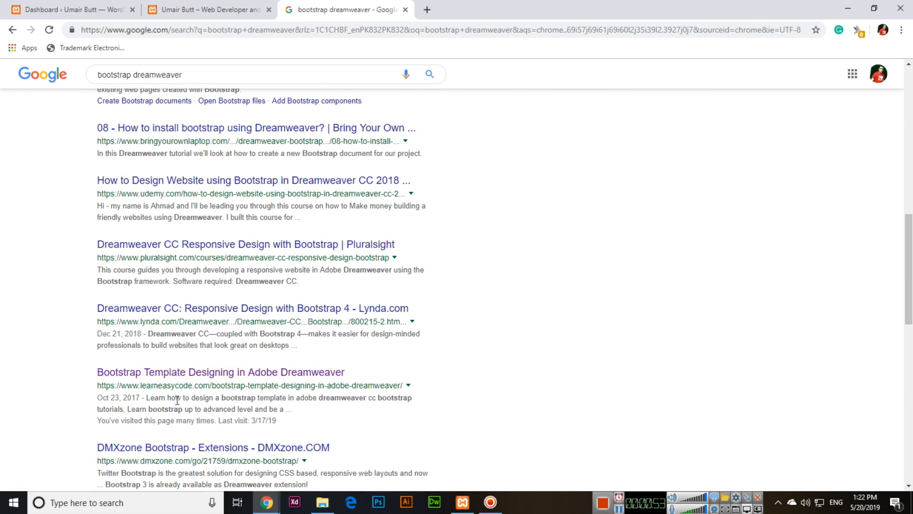
mouse_move(319, 401)
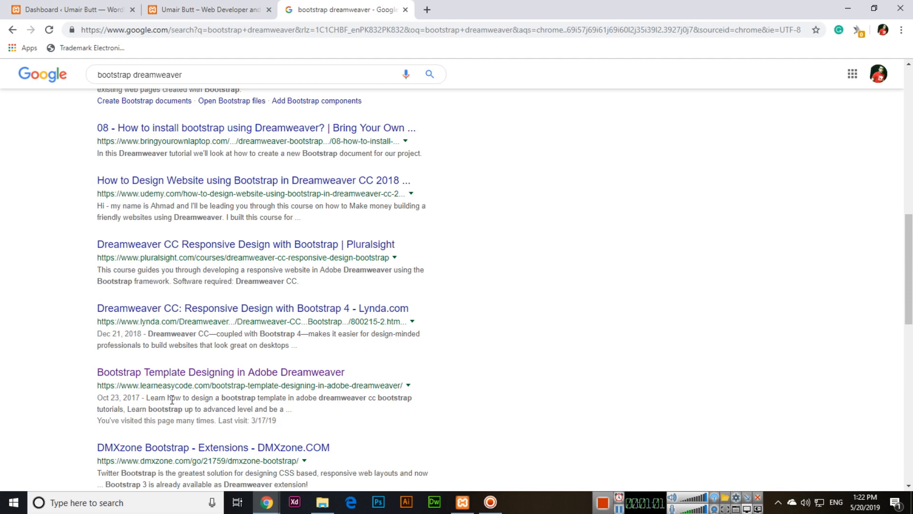
left_click_drag(147, 398, 286, 408)
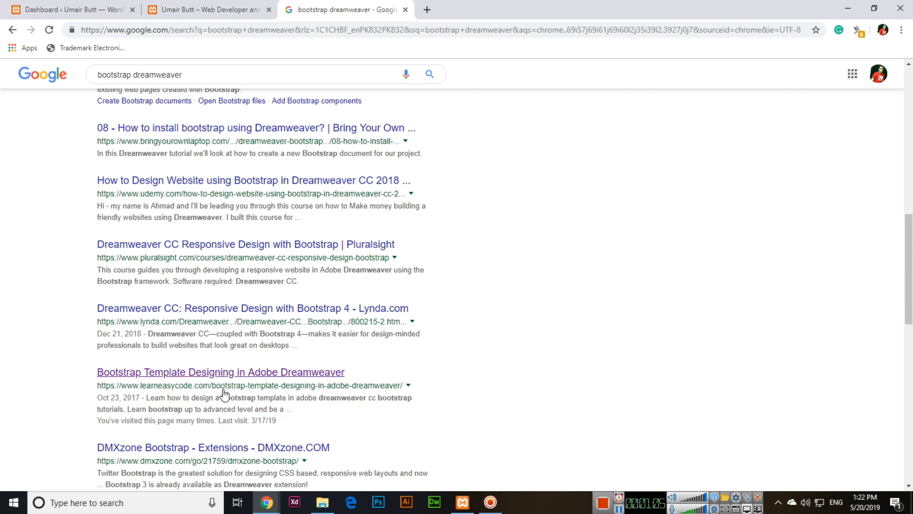
scroll("down", 3)
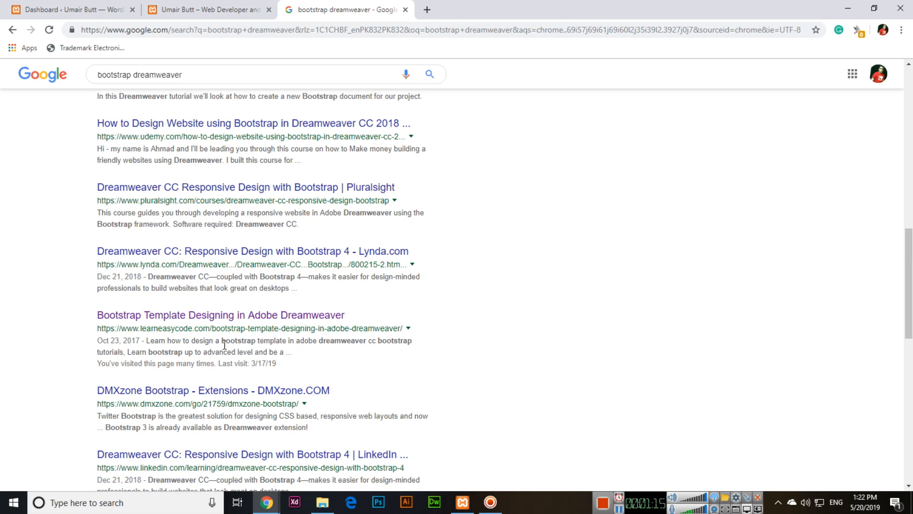
From Plugins > Add New, search 'all in one seo pack' and install the plugin
left_click(69, 9)
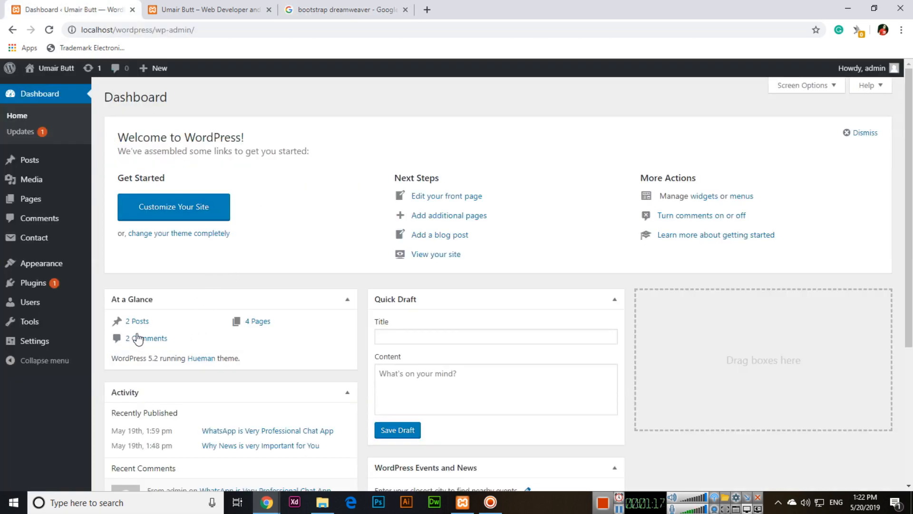
left_click(114, 301)
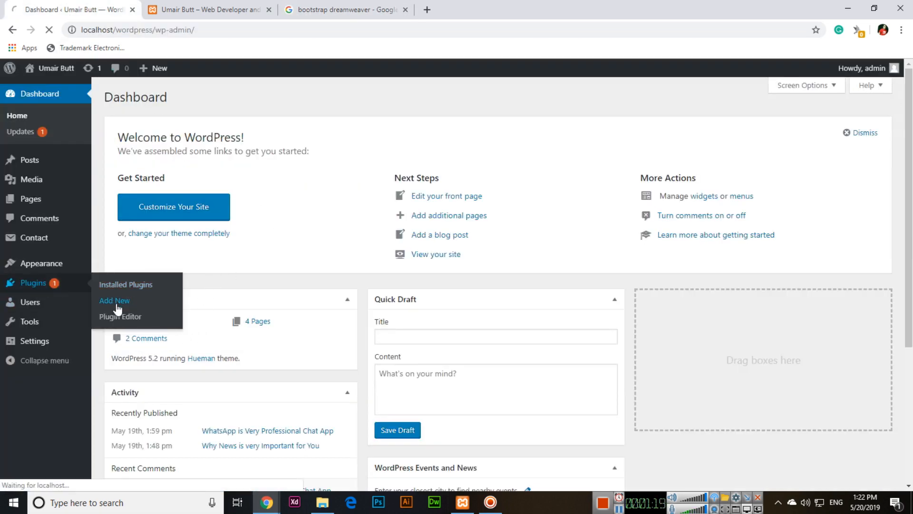
left_click(115, 301)
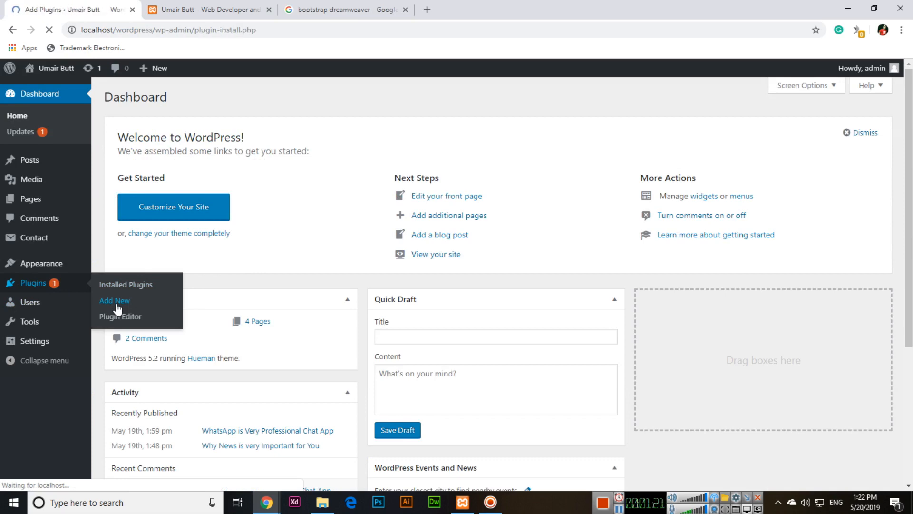
left_click(116, 300)
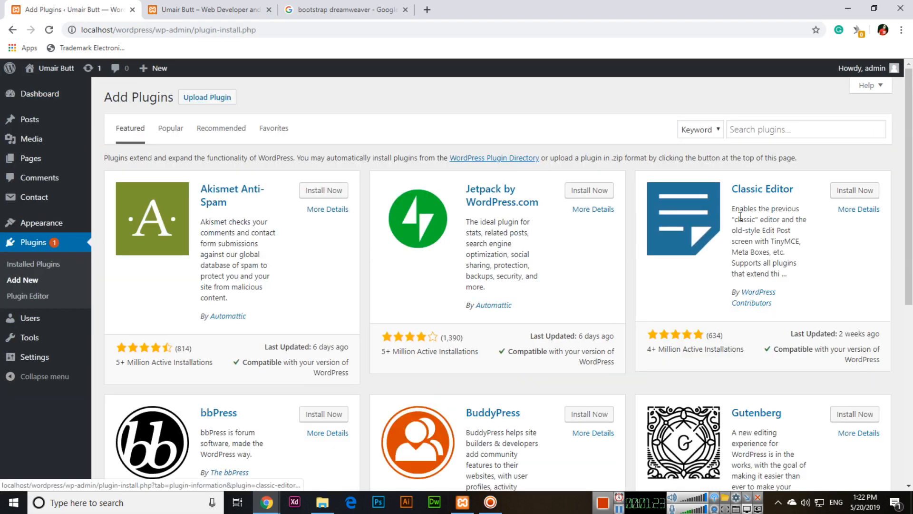
type("all in one seo pack")
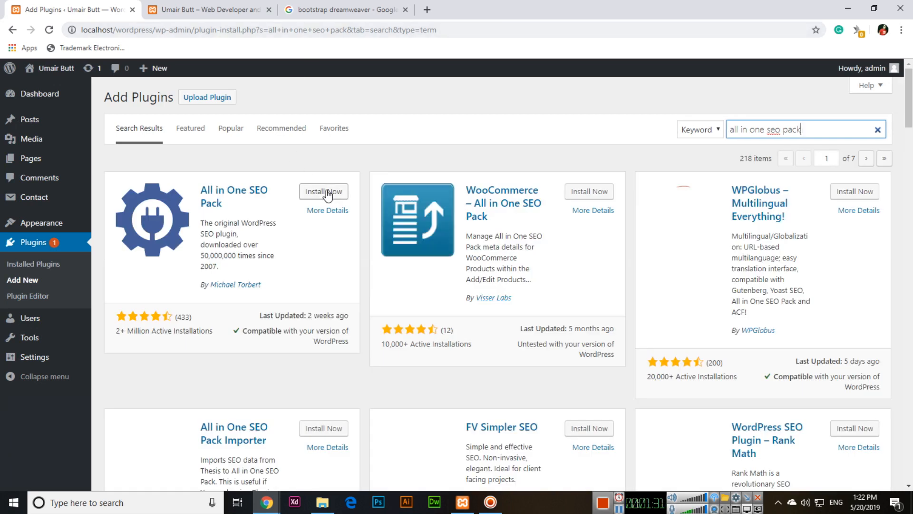
left_click(324, 191)
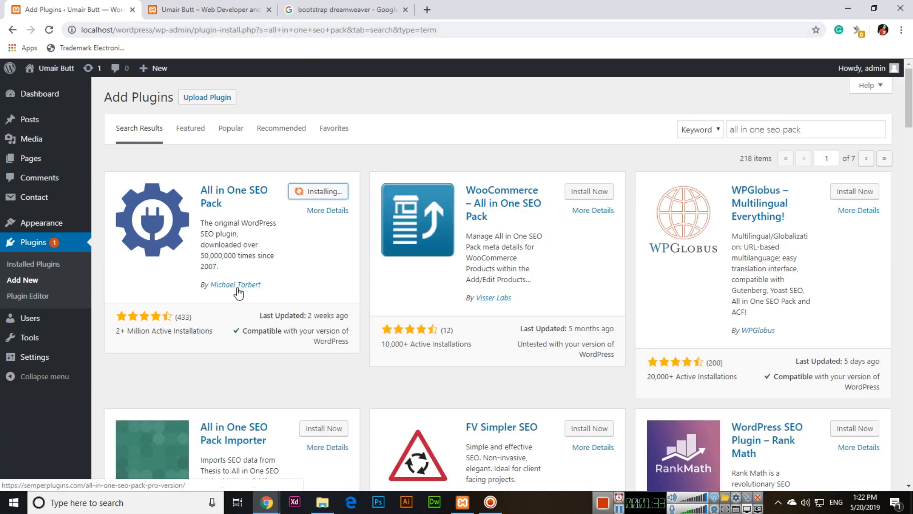
mouse_move(299, 245)
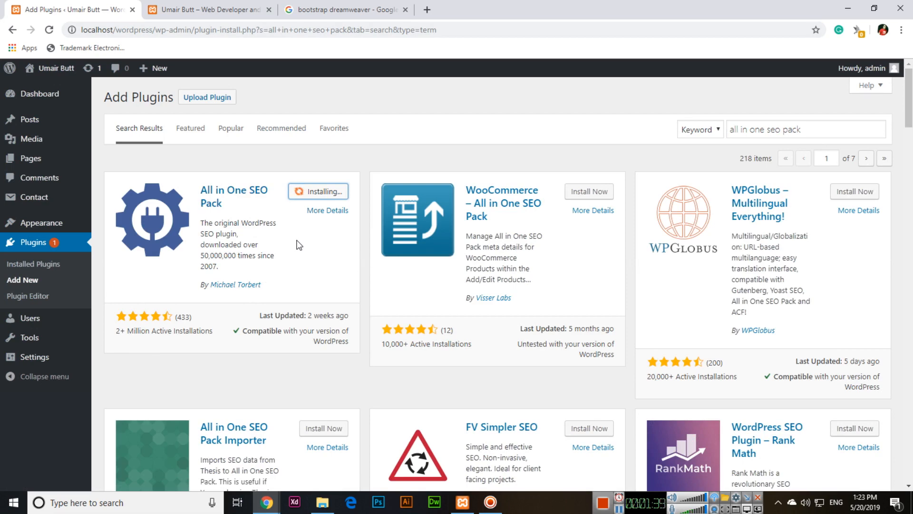
mouse_move(292, 248)
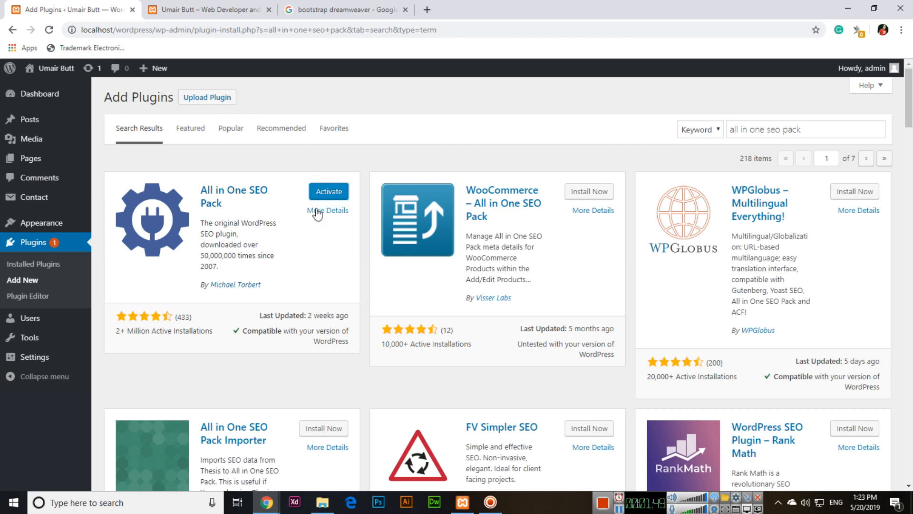
Activate the newly installed All in One SEO Pack plugin
left_click(328, 192)
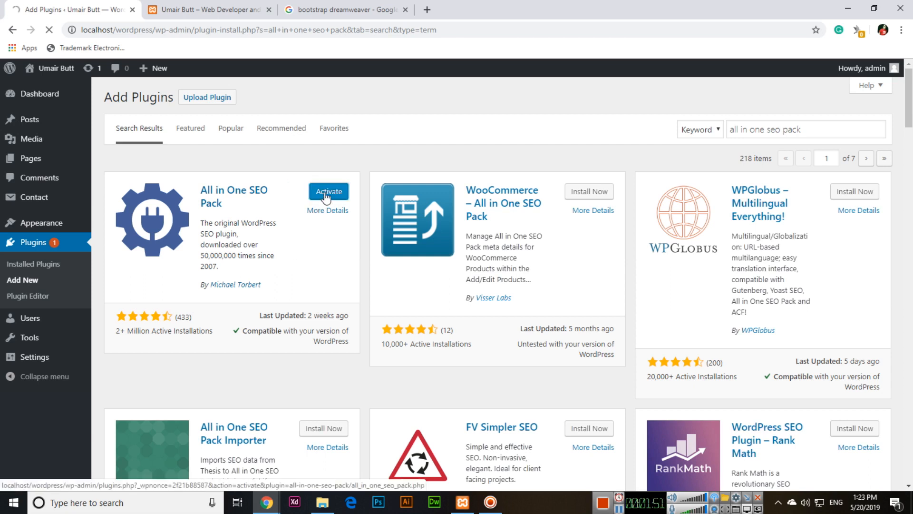
left_click(329, 191)
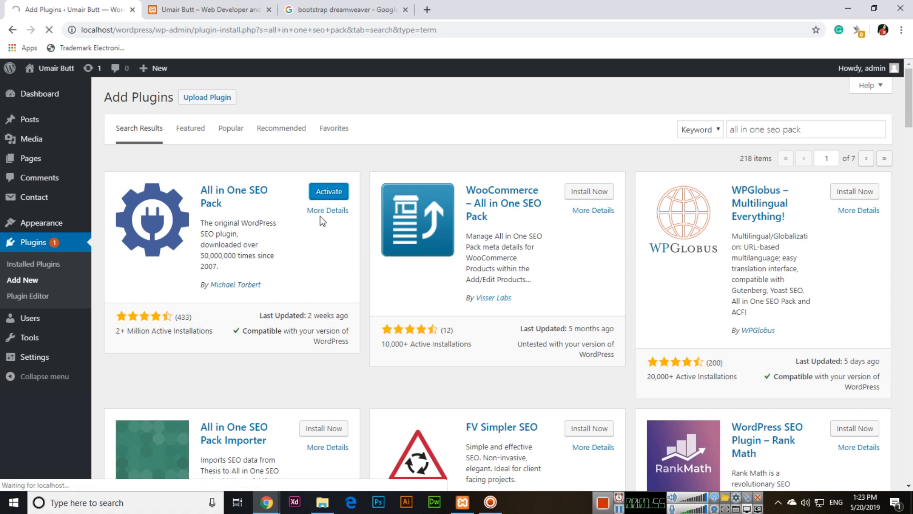
left_click(327, 191)
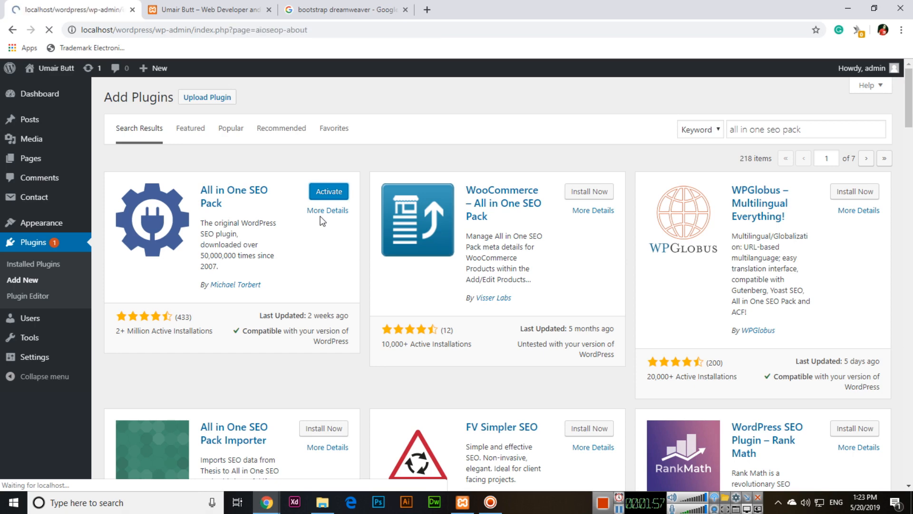
Glance at the Google results, then return to the WordPress admin showing the plugin welcome page
left_click(328, 191)
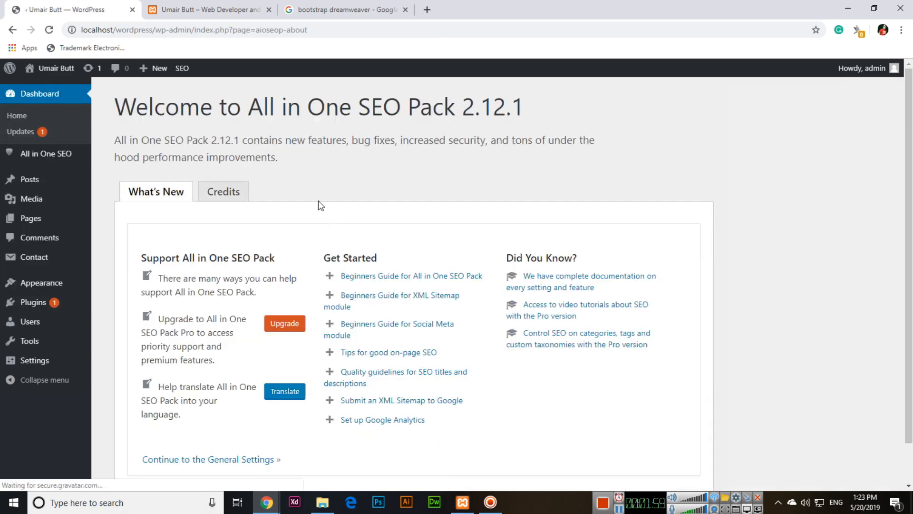
mouse_move(45, 153)
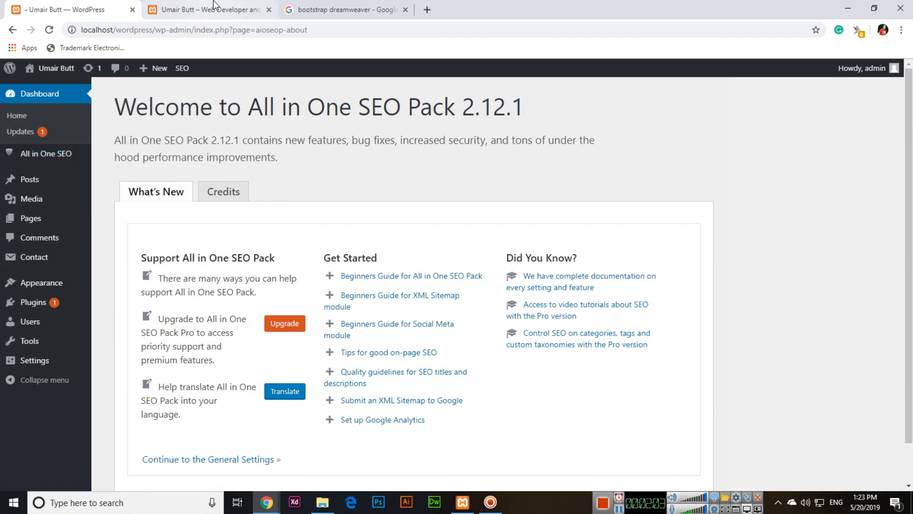
left_click(344, 9)
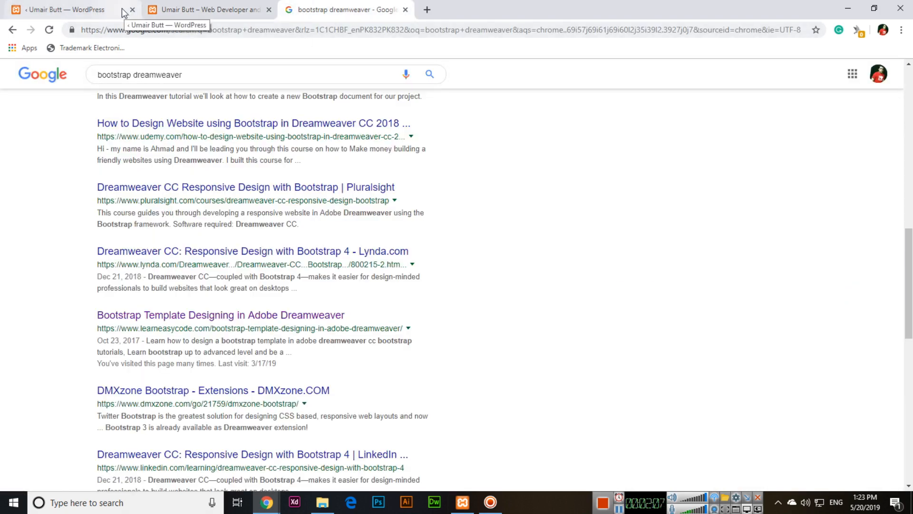
mouse_move(279, 319)
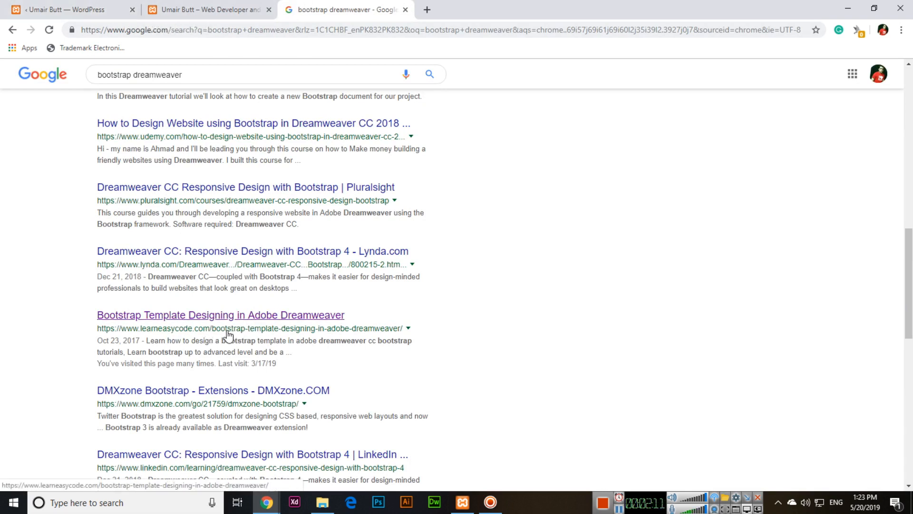
mouse_move(212, 328)
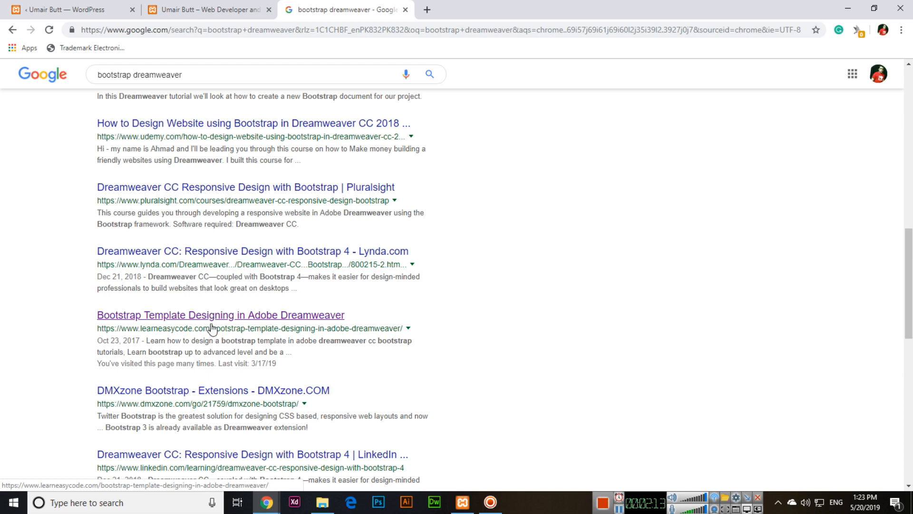
mouse_move(302, 337)
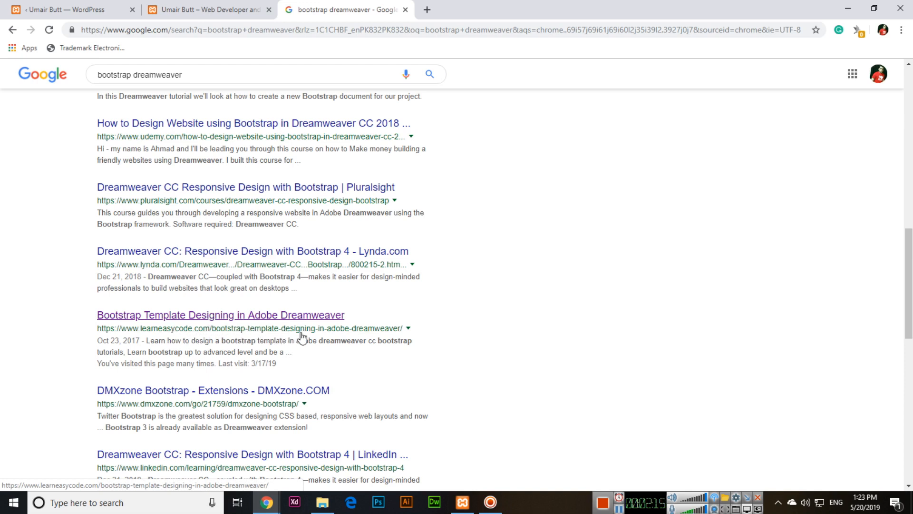
mouse_move(376, 337)
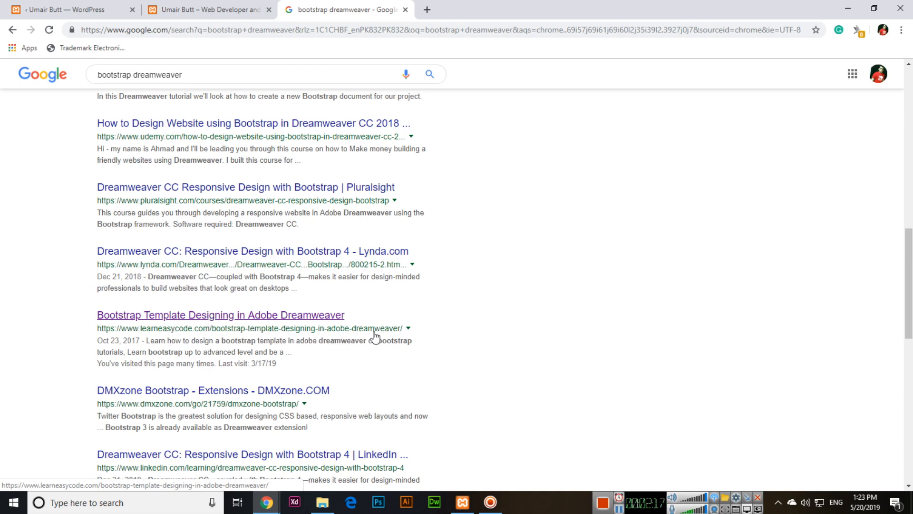
mouse_move(148, 342)
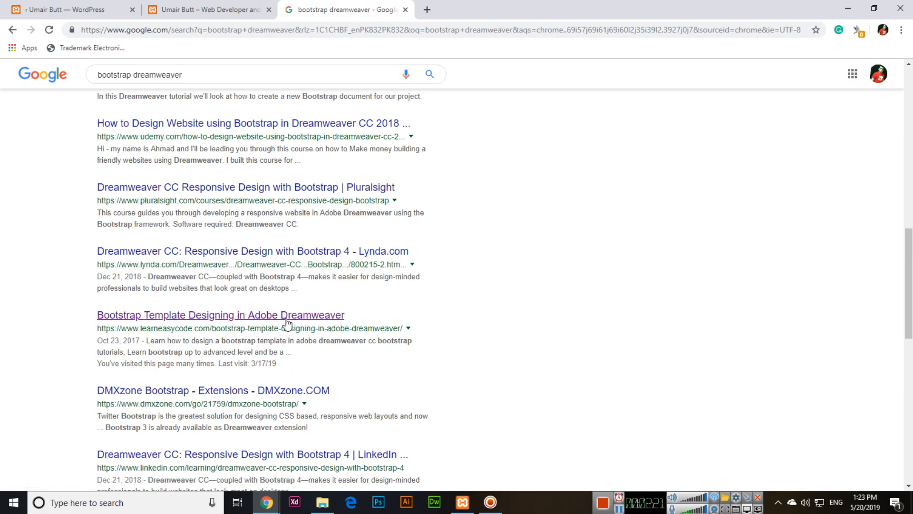
left_click(64, 9)
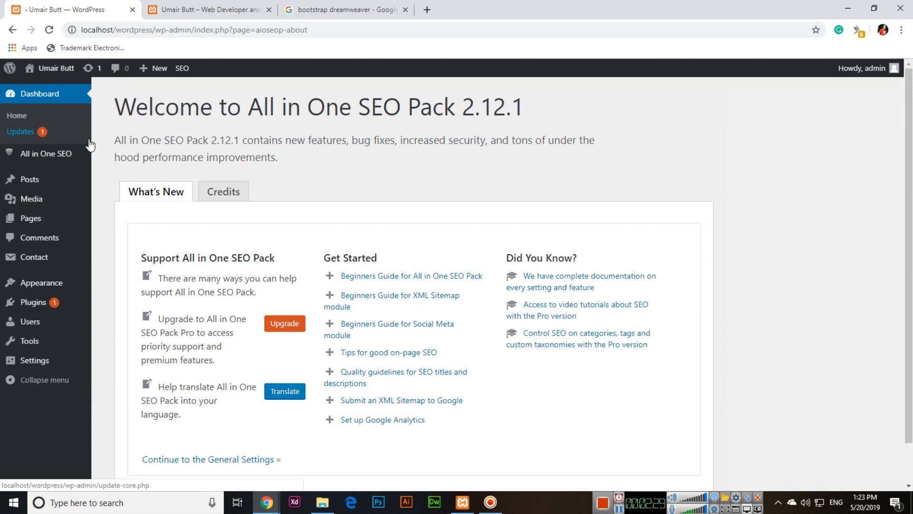
mouse_move(88, 201)
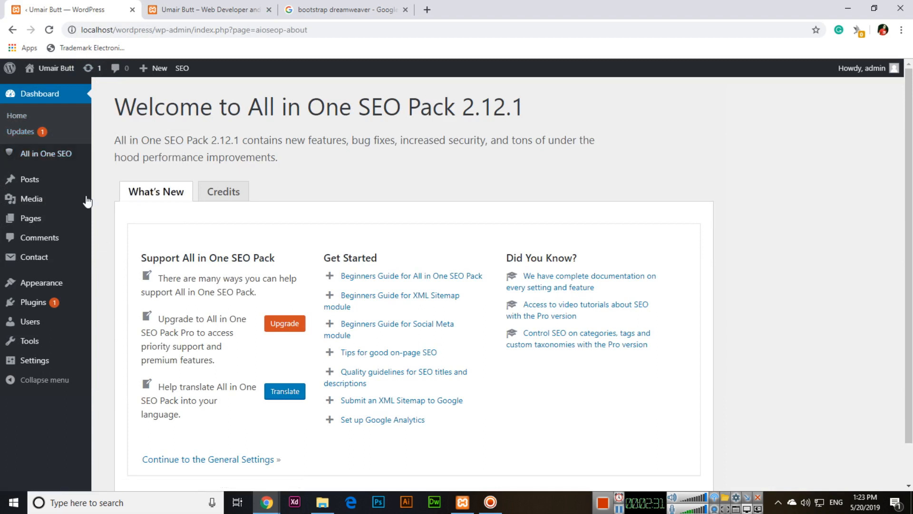
Reach the All in One SEO General Settings and the Home Title field, checking the live front page
left_click(125, 155)
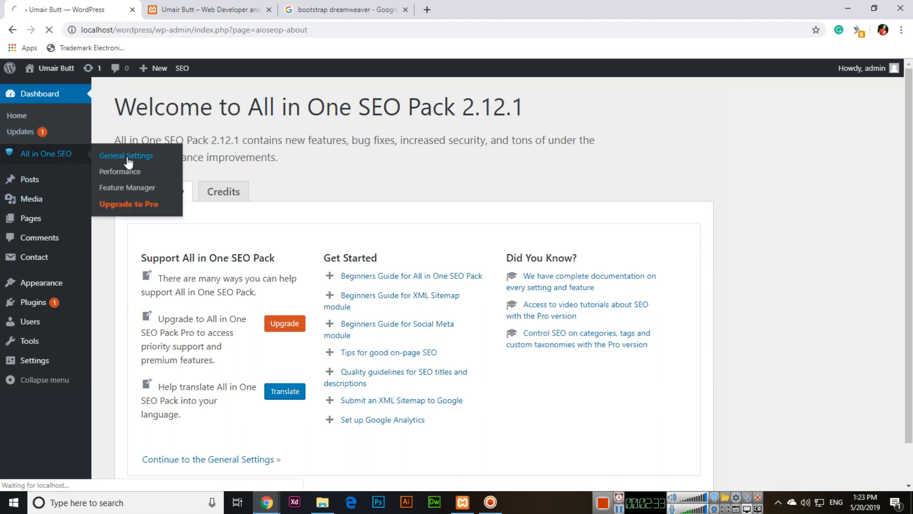
left_click(126, 155)
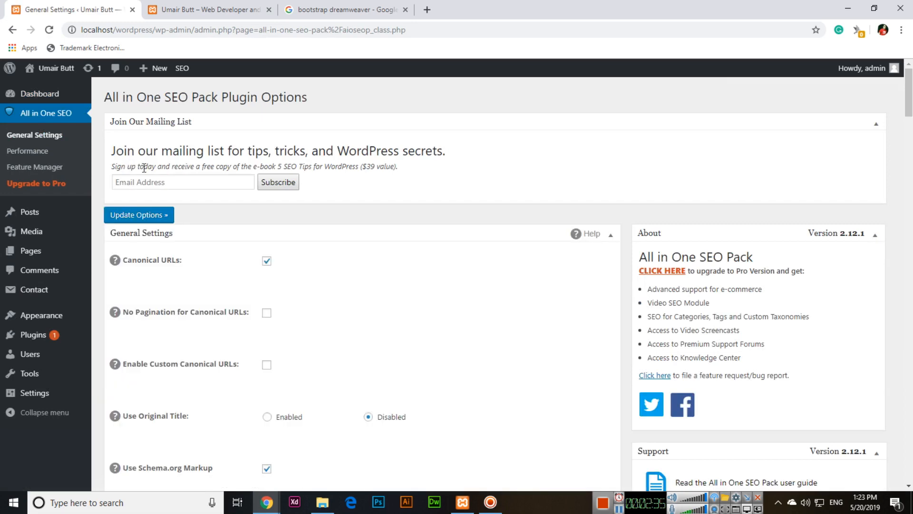
scroll("down", 3)
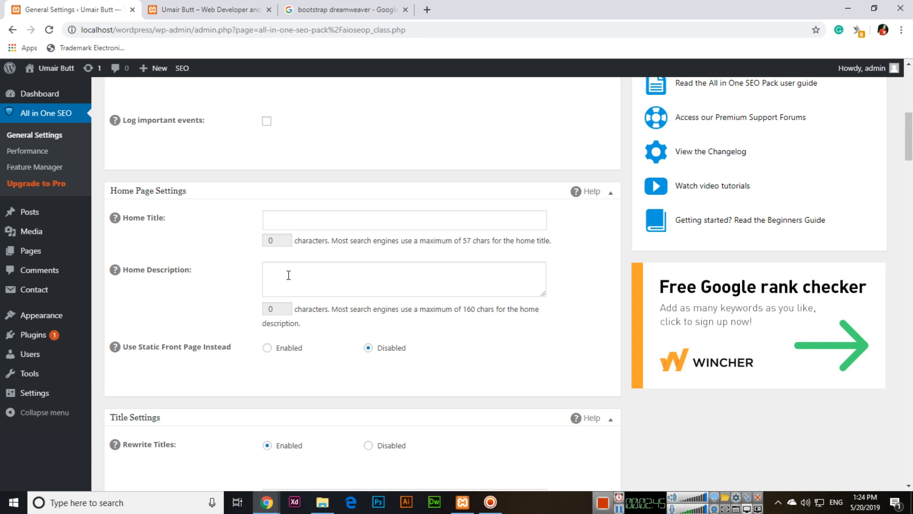
left_click(404, 219)
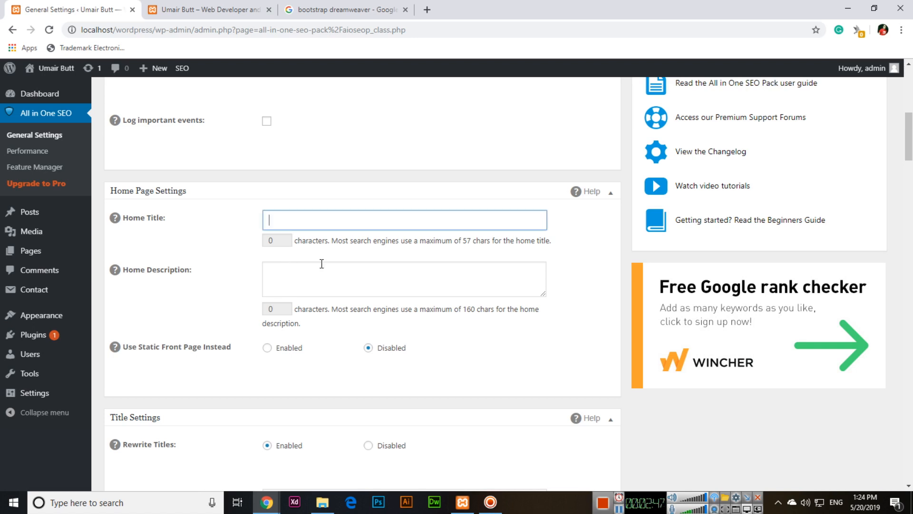
left_click(207, 9)
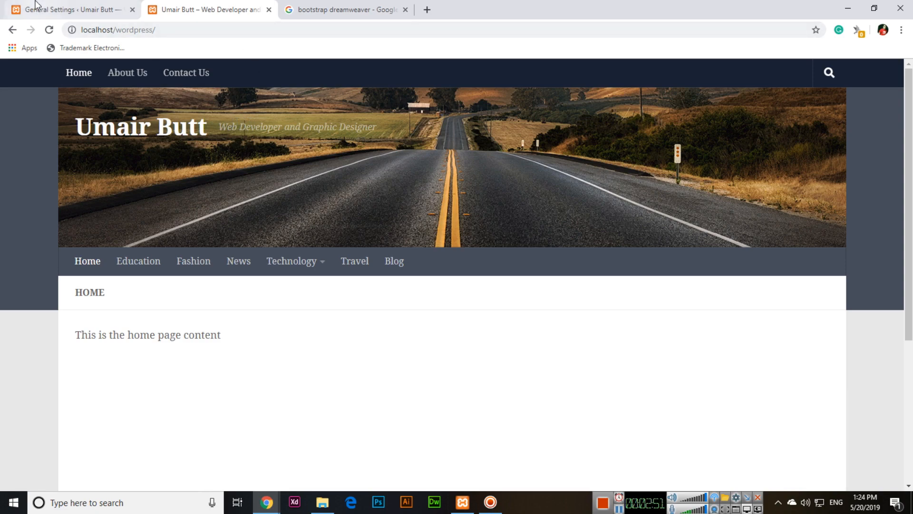
left_click(67, 10)
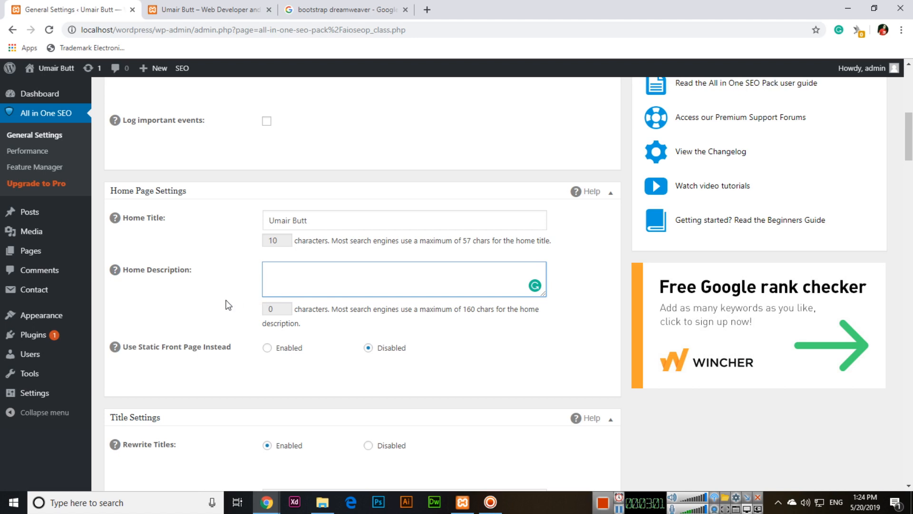
Write a Home Description about learning HTML, CSS, programming and CMSs like WordPress, Joomla, Magento with Umair Butt
left_click(401, 280)
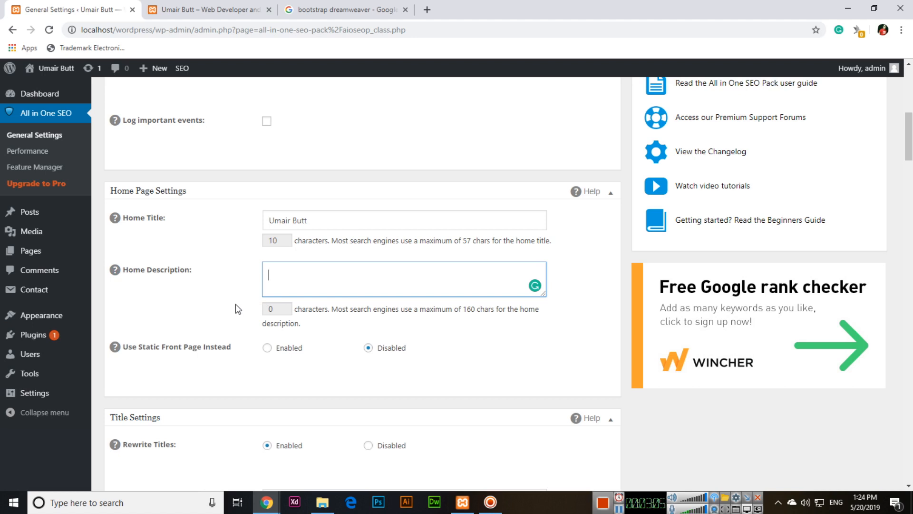
type("Learn html")
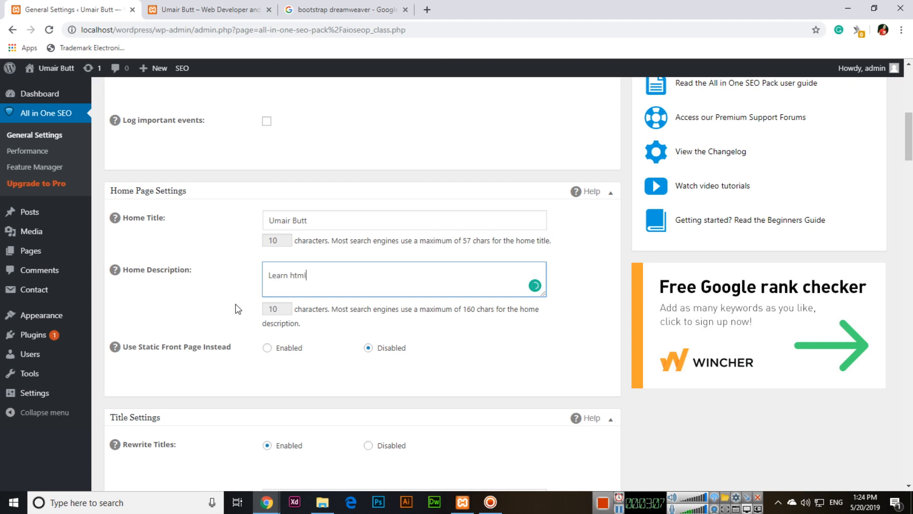
type("cs")
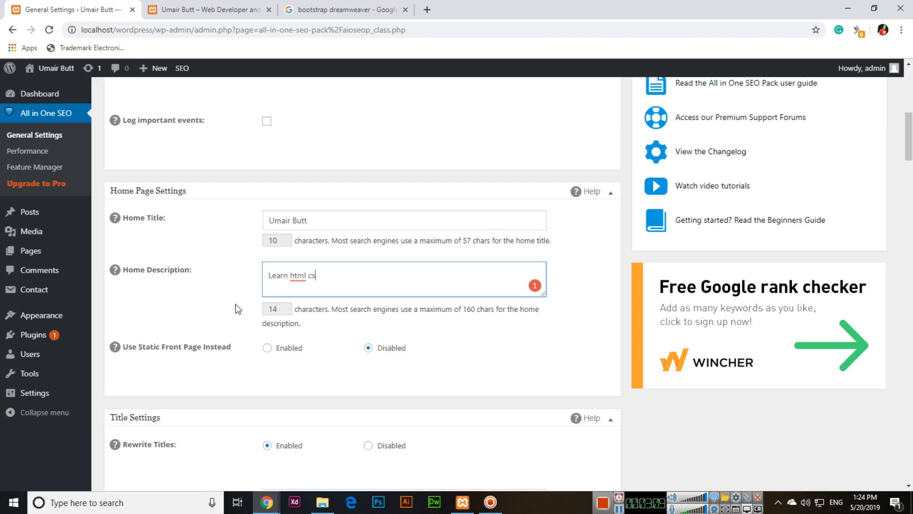
type("Learn programming languages")
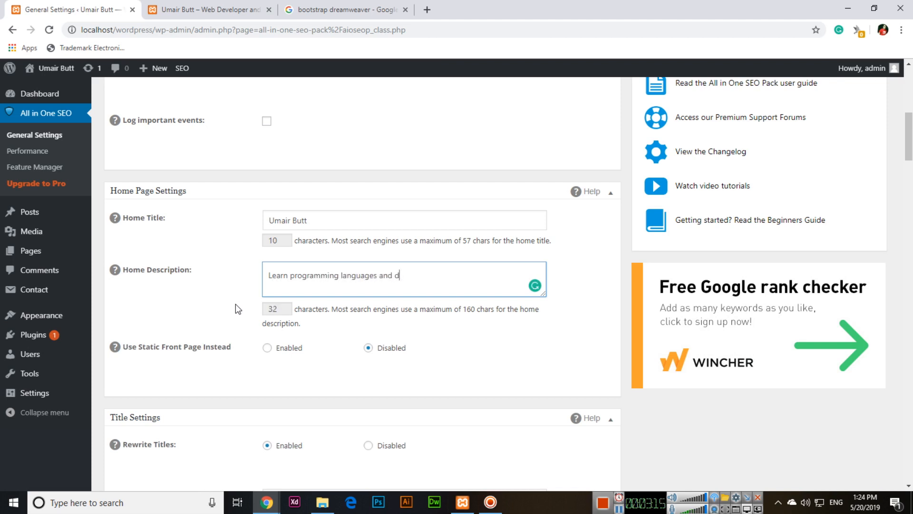
type("ifferent")
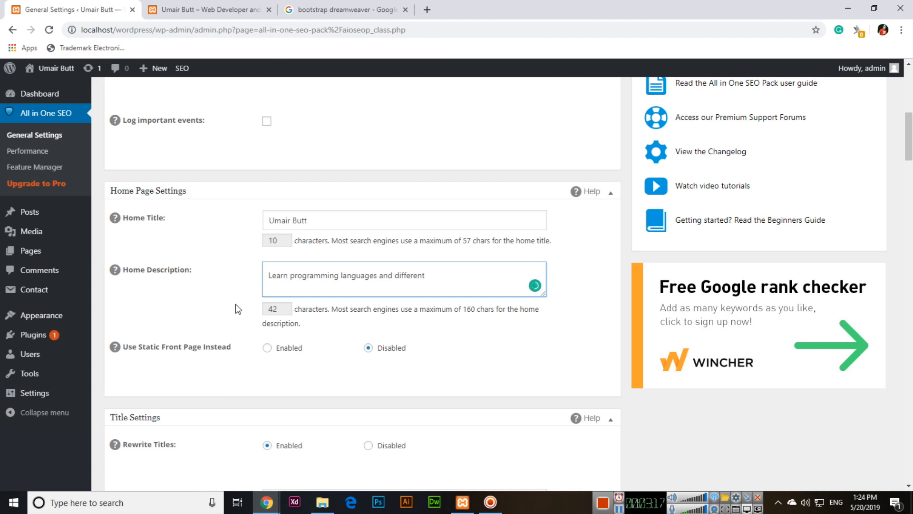
type("content")
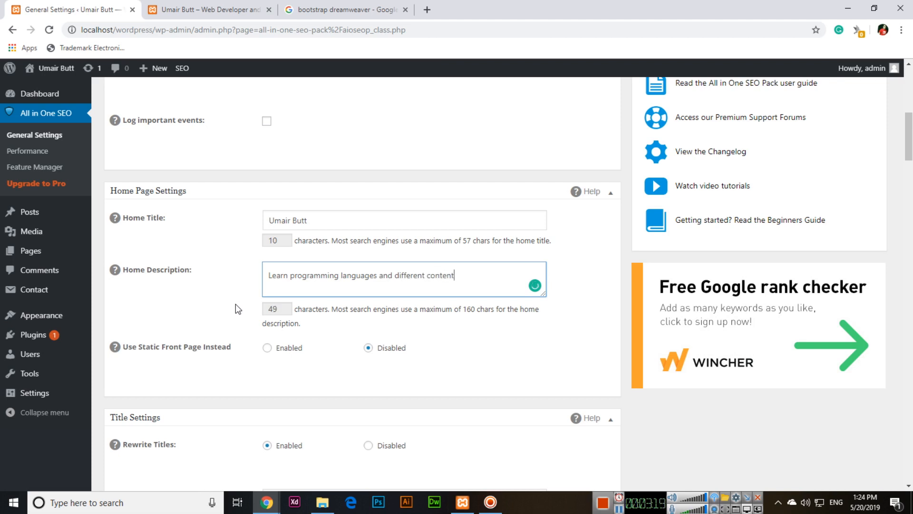
type("management sys")
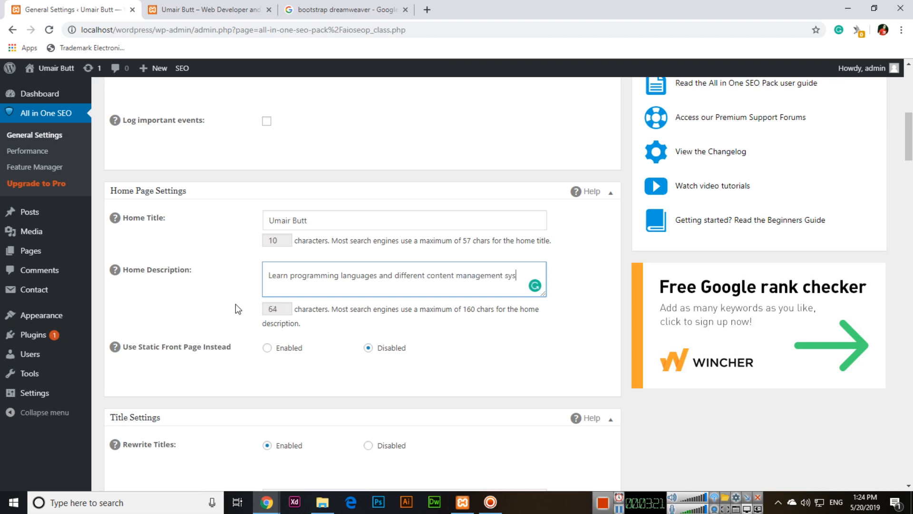
type("tems like")
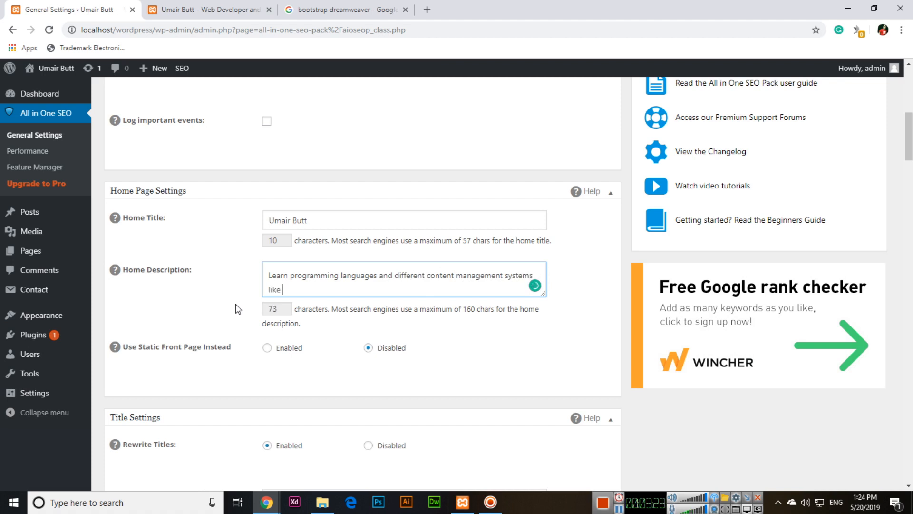
type("wordpress, j")
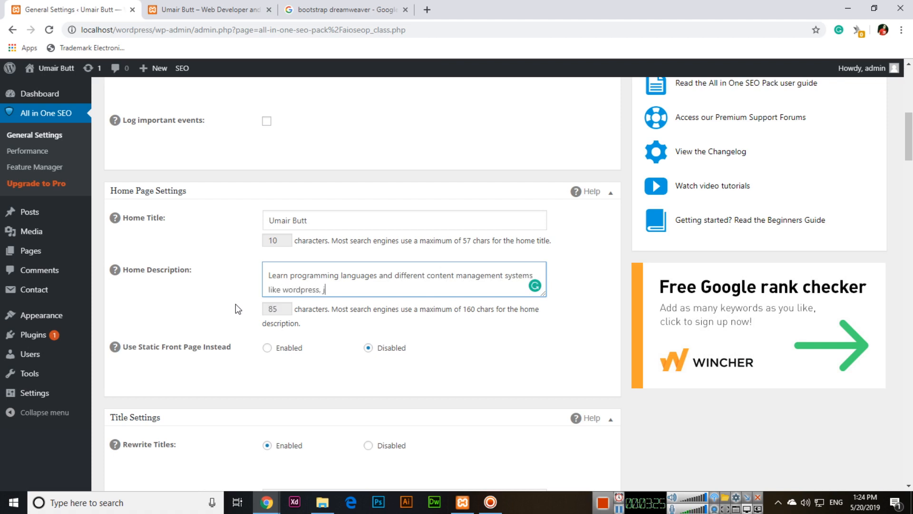
type("oomla, drupal and")
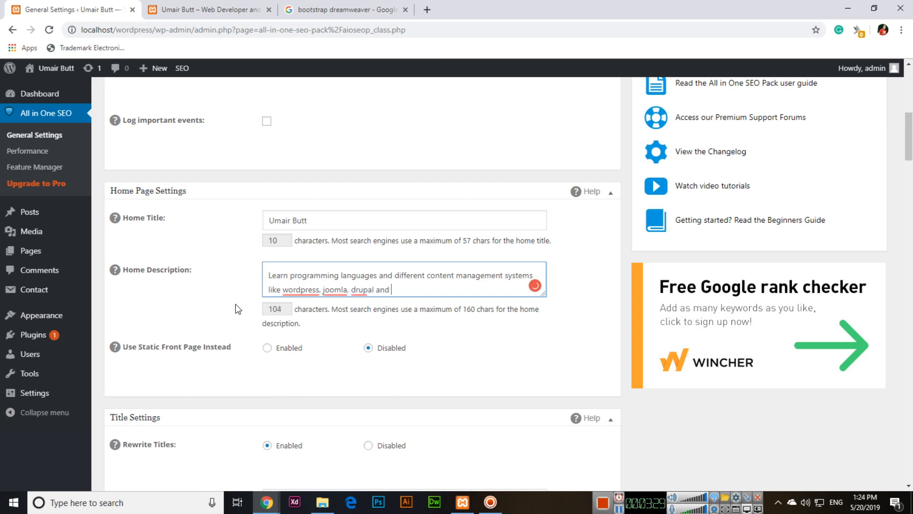
type("magento with U")
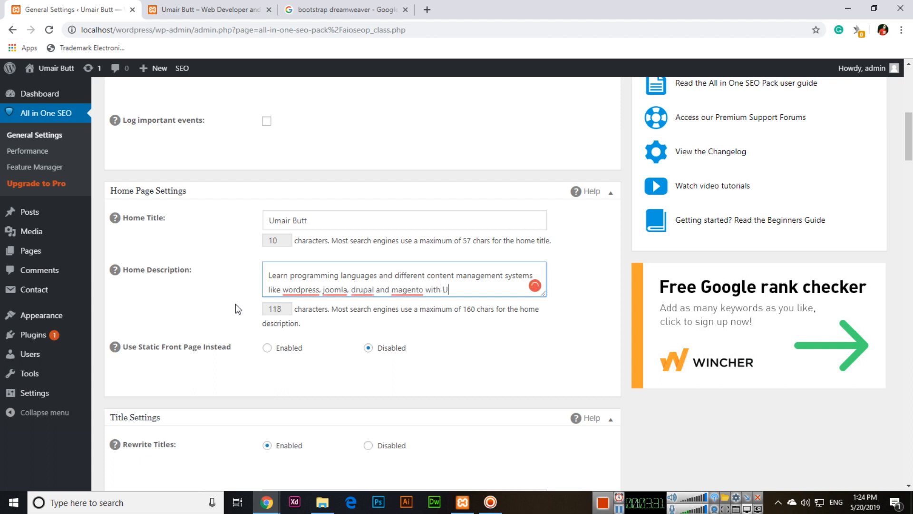
type("mair butt, increase your")
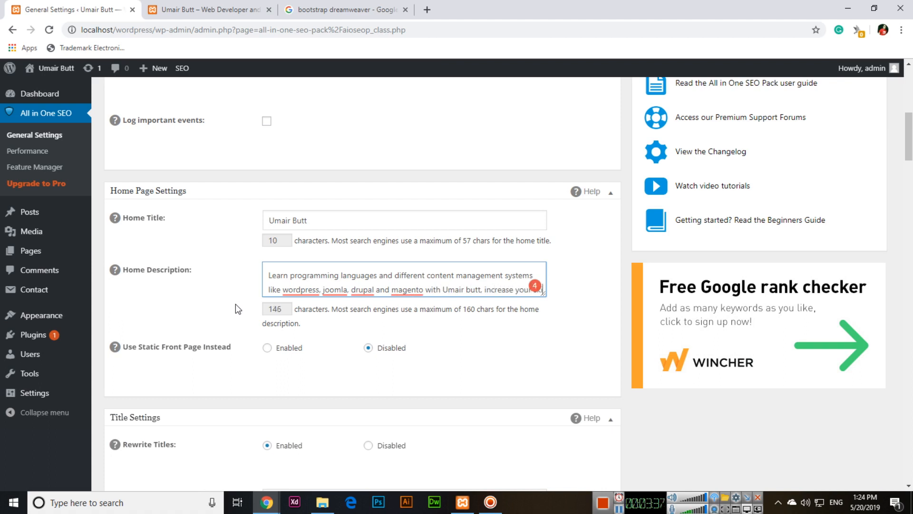
type("skills to")
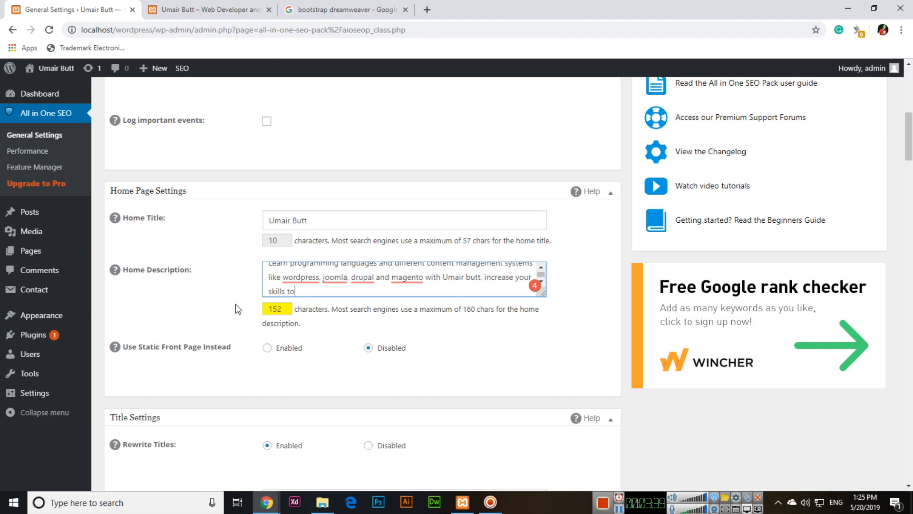
type("day")
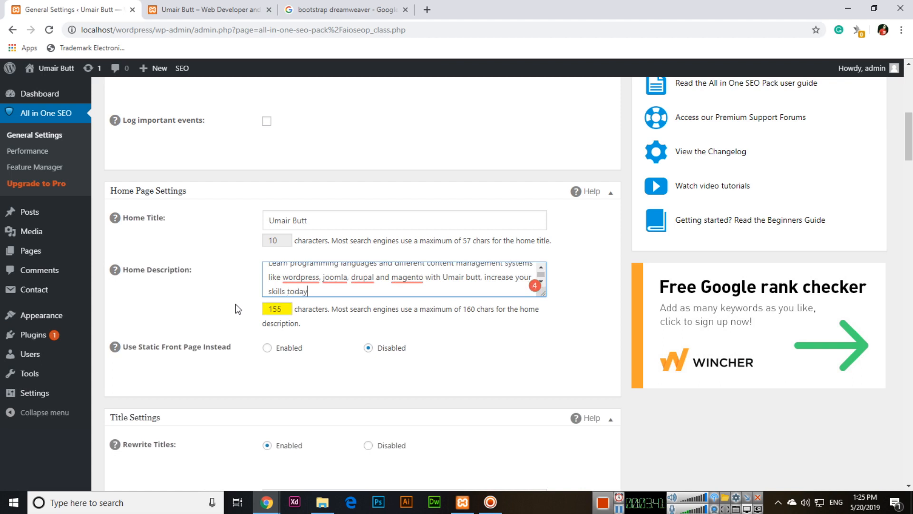
type("now")
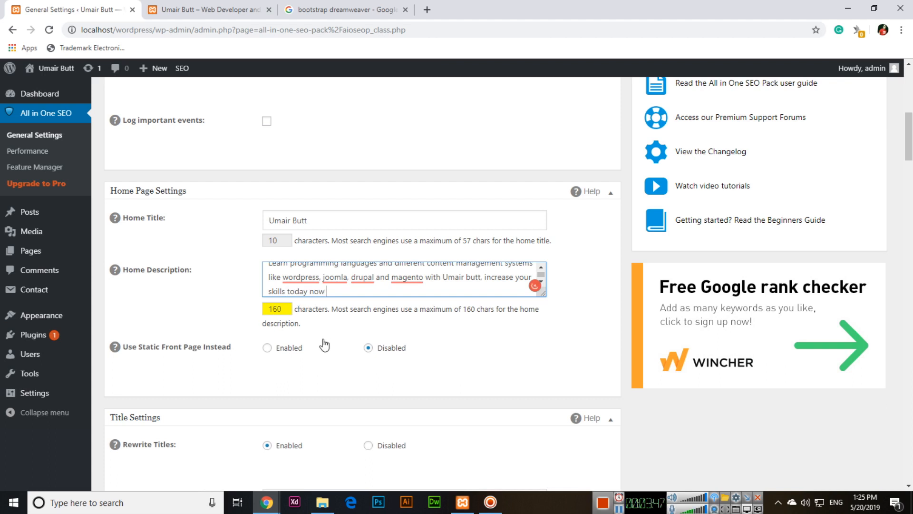
type("ksja")
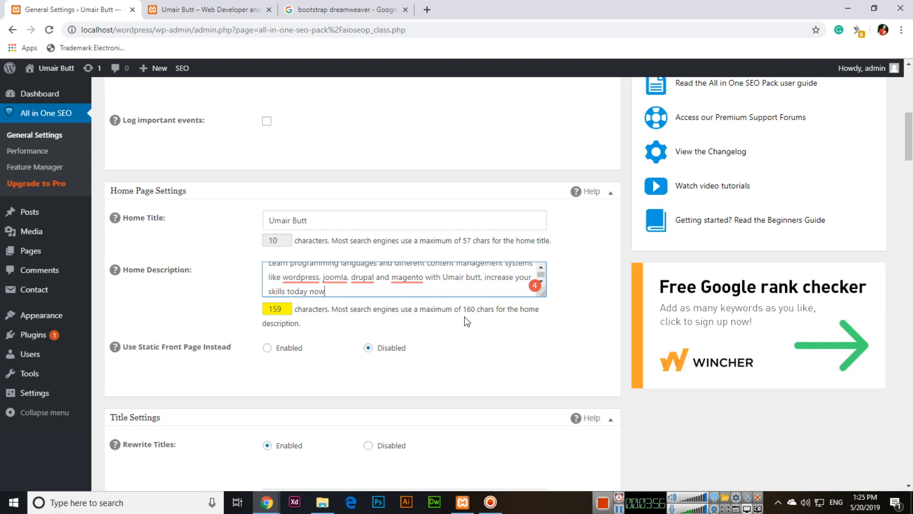
Save the All in One SEO settings with Update Options
scroll("down", 3)
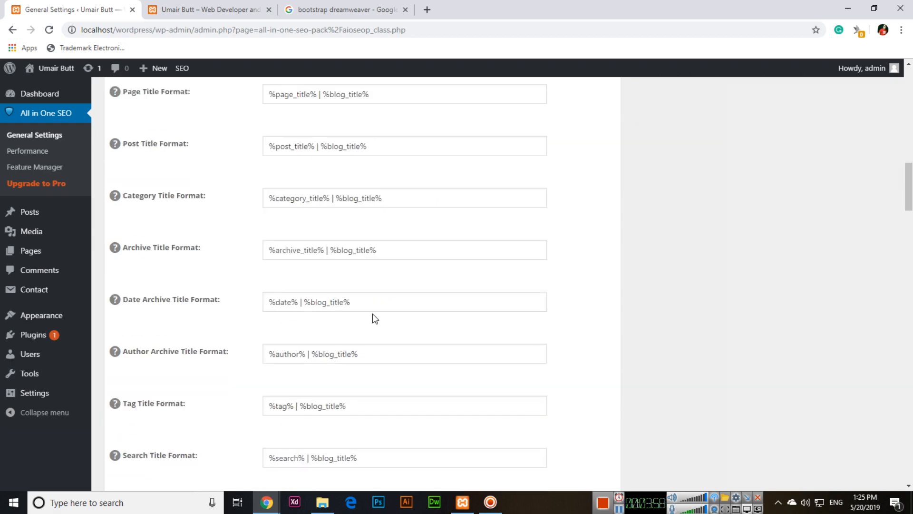
scroll("down", 3)
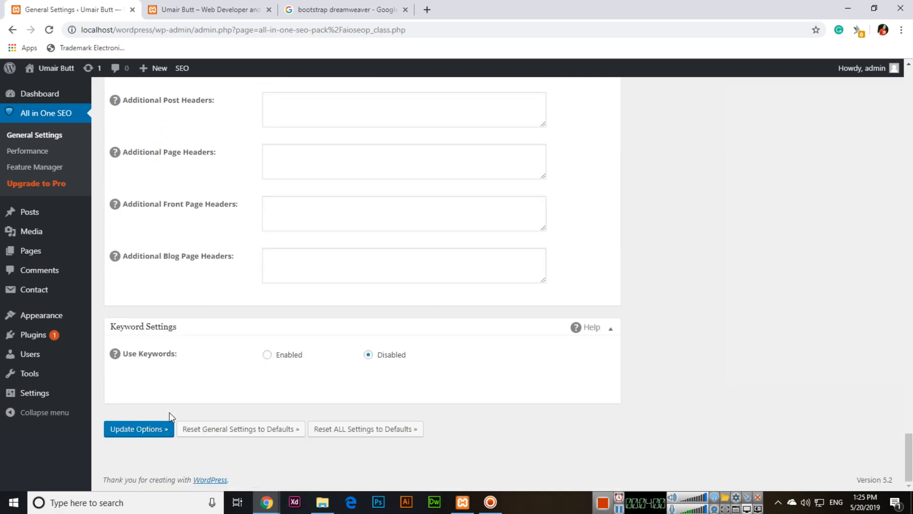
left_click(139, 429)
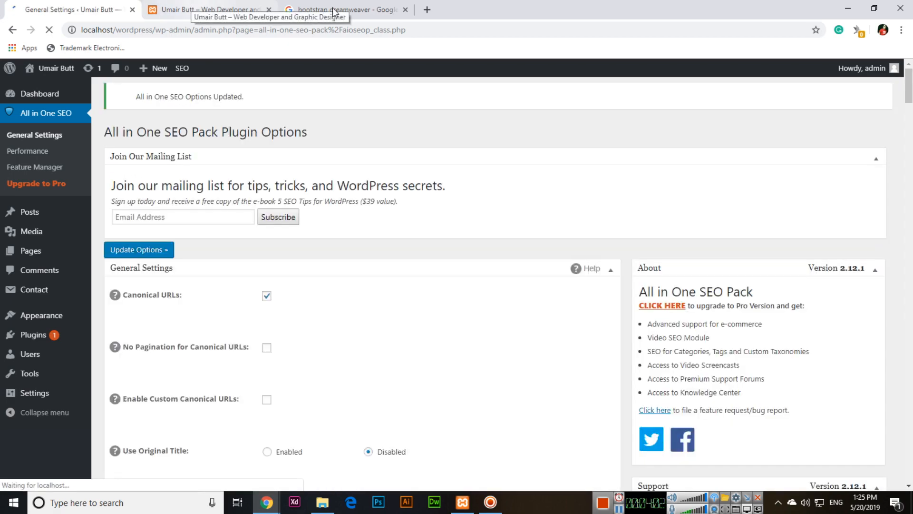
View the live home page's source, find the new meta description, then close the source view
left_click(208, 10)
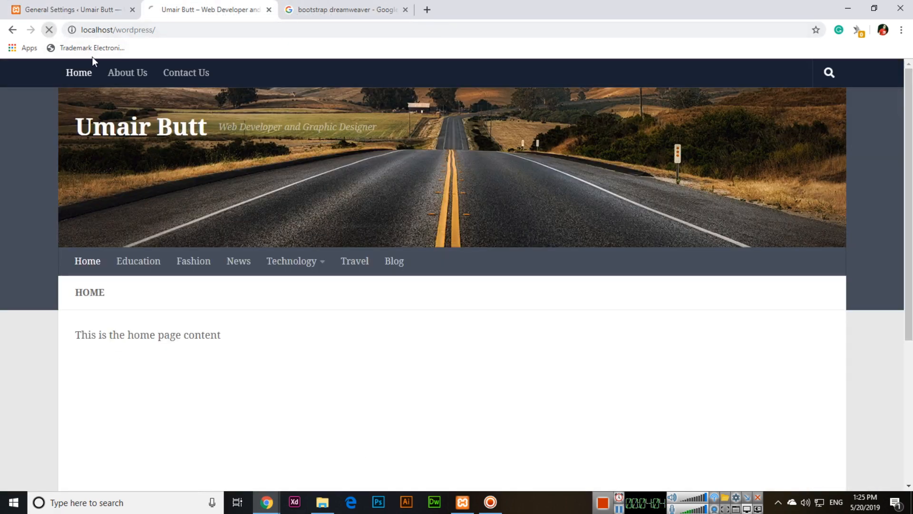
right_click(299, 185)
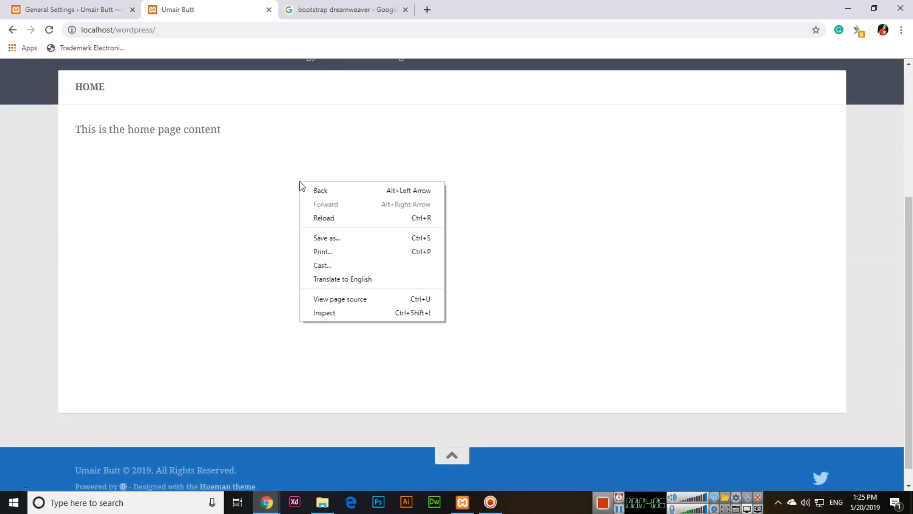
left_click(340, 299)
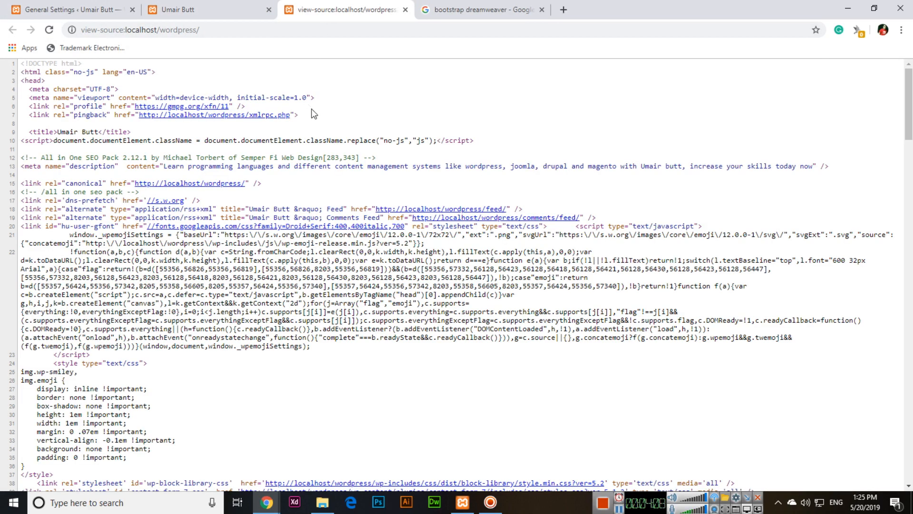
type("description")
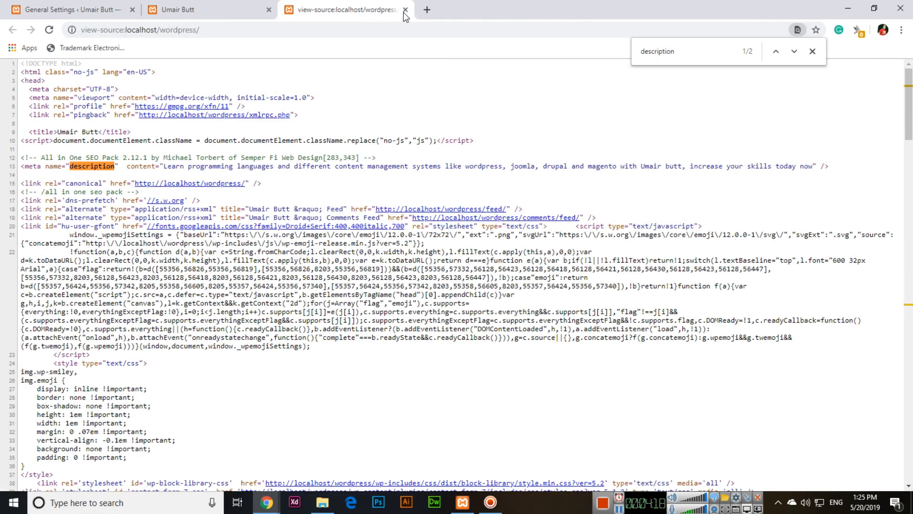
left_click(406, 9)
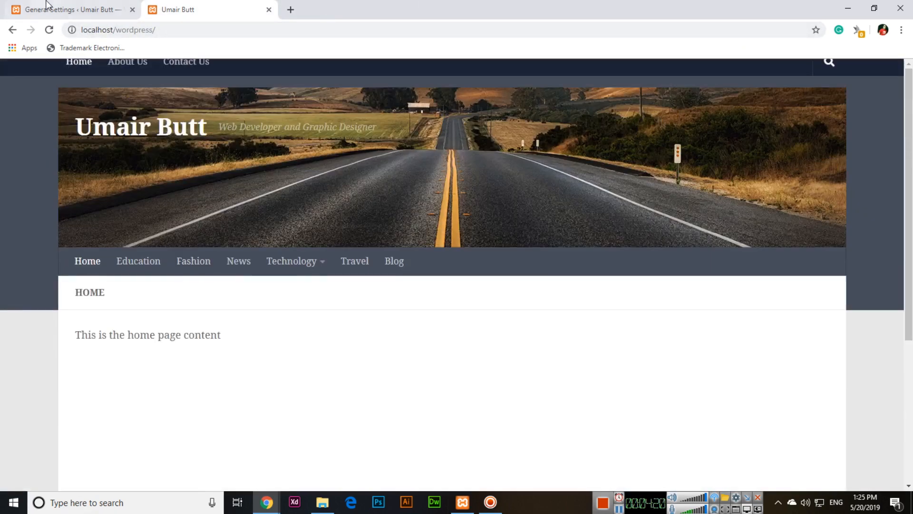
Open the post 'Why News is very Important for You' in the editor and scroll to its SEO box
left_click(70, 9)
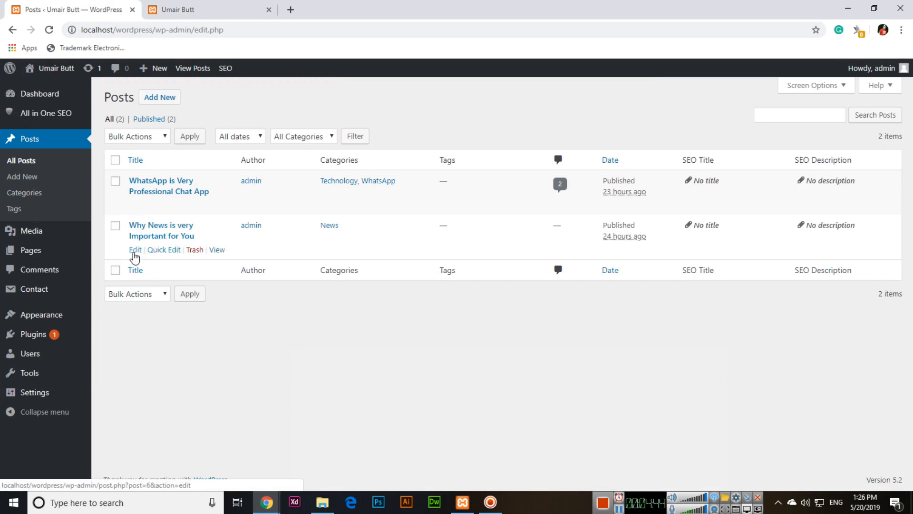
left_click(134, 250)
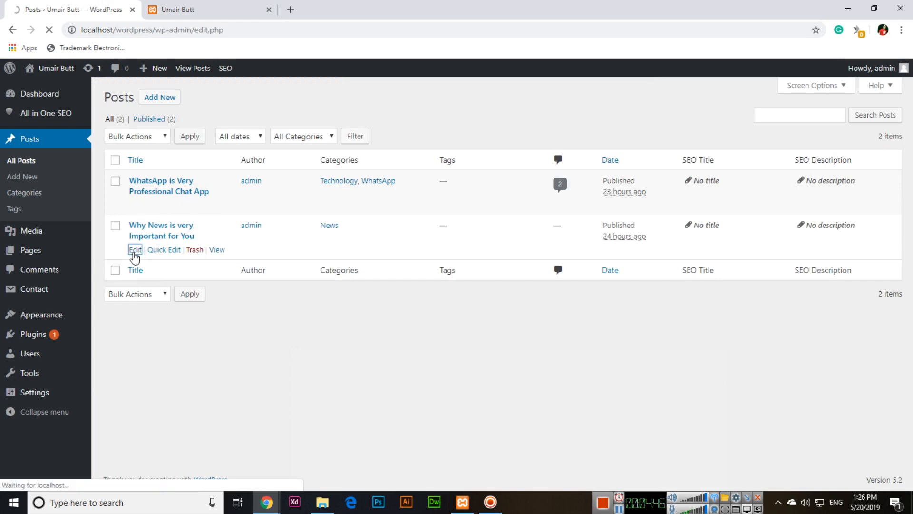
left_click(134, 249)
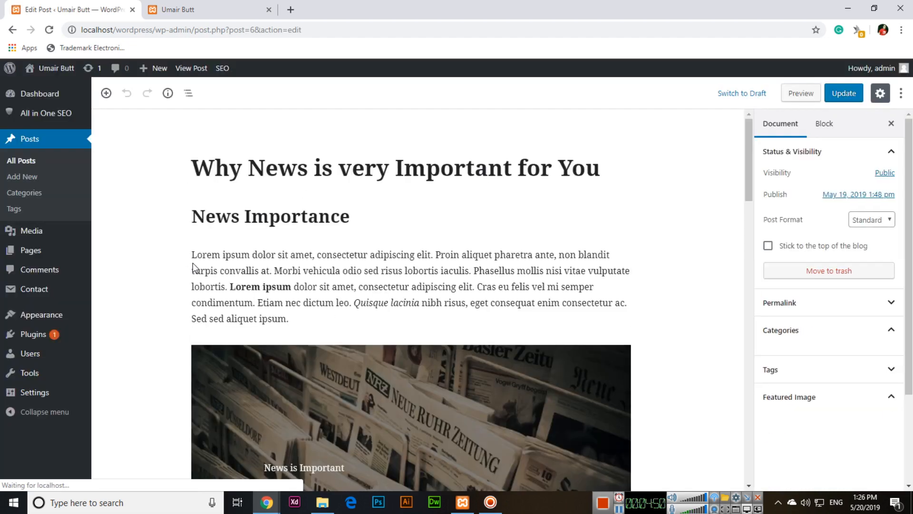
scroll("down", 3)
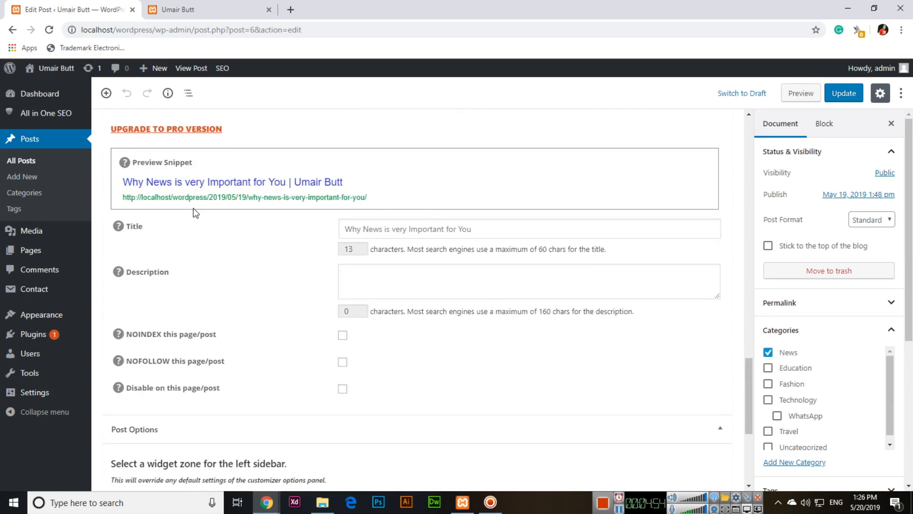
mouse_move(351, 296)
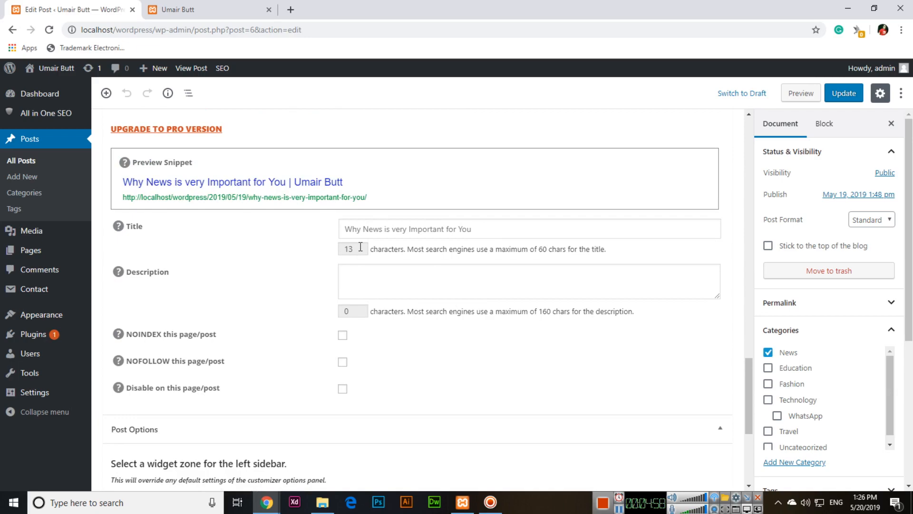
mouse_move(400, 245)
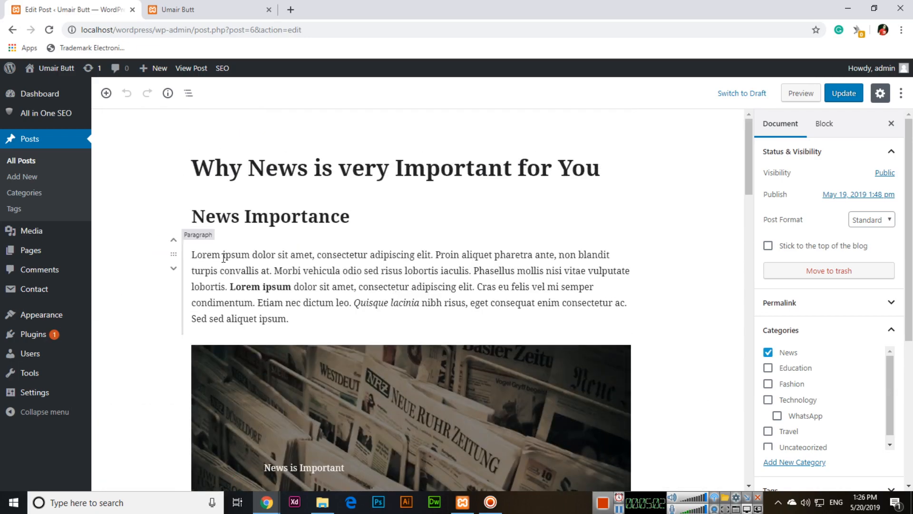
scroll("down", 3)
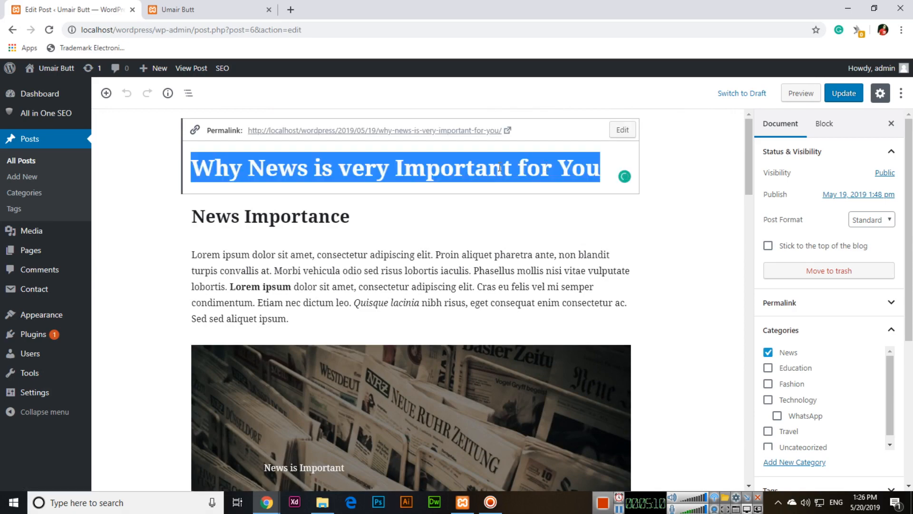
Write the post's SEO description: 'In this post, you can read... reading newspapers daily, why news is very important for you...'
scroll("down", 3)
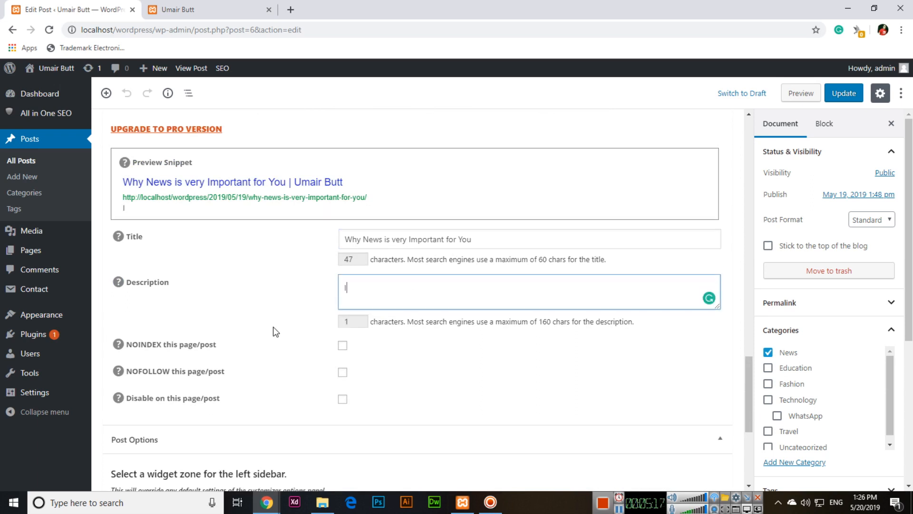
type("In this post, you c")
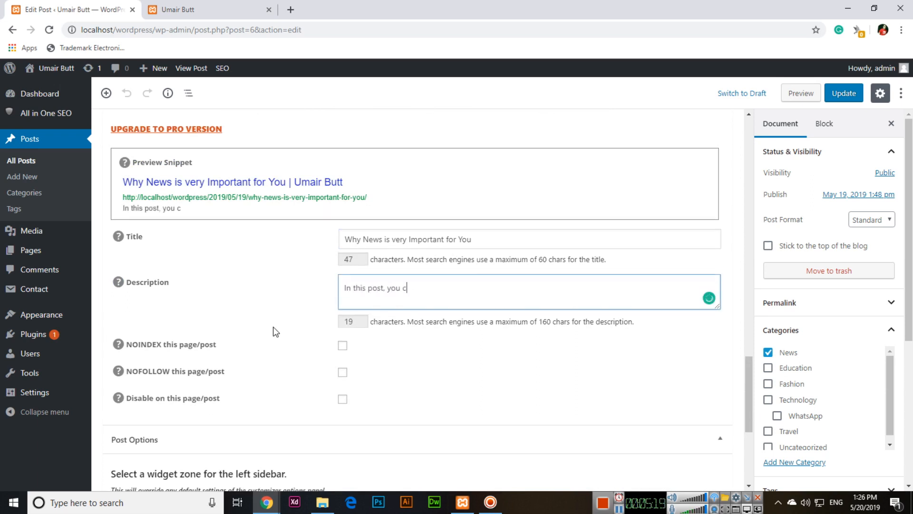
type("an read the benefits of")
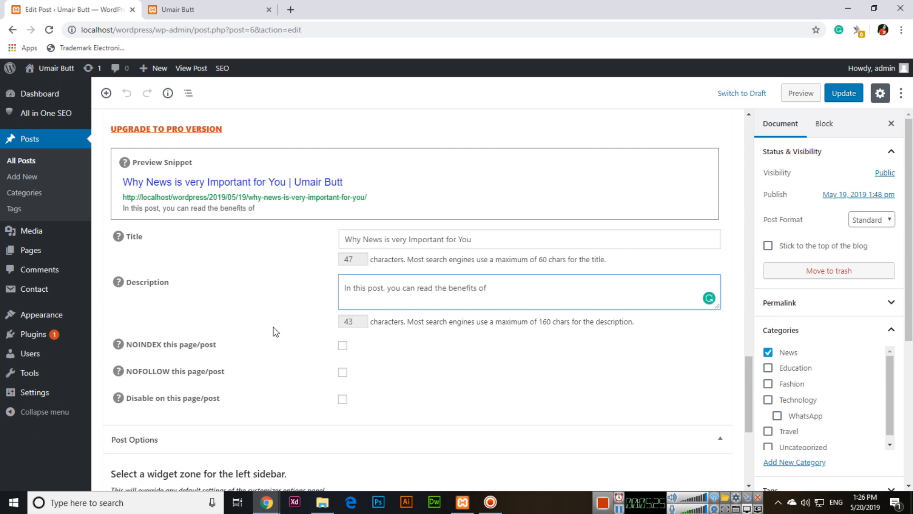
type("reading newspaper da")
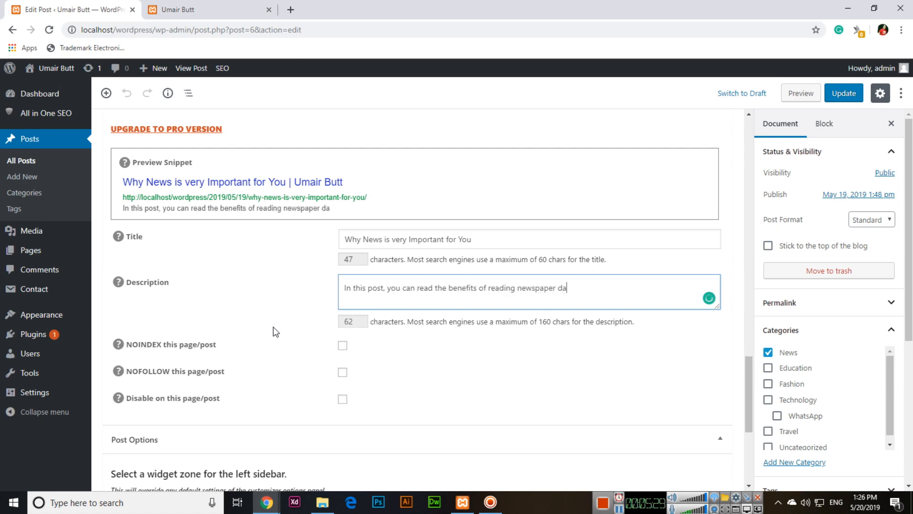
type("ily,")
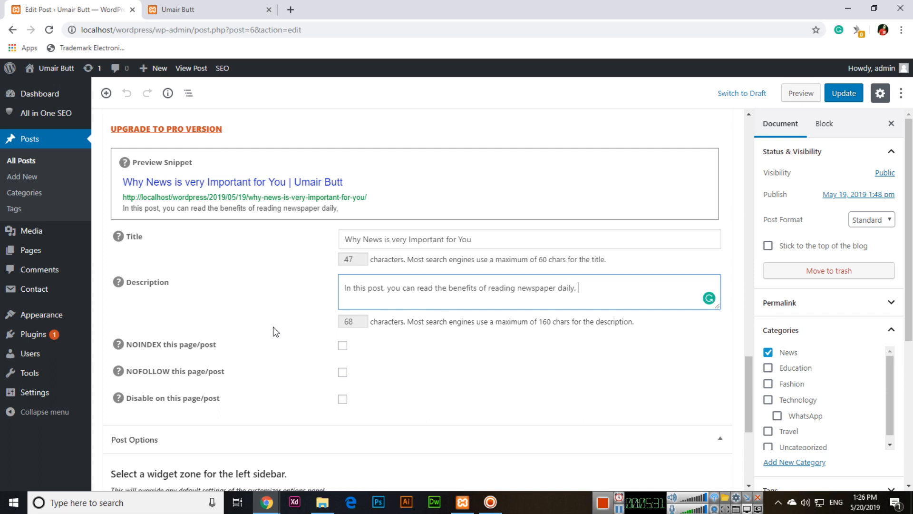
type("why news is v")
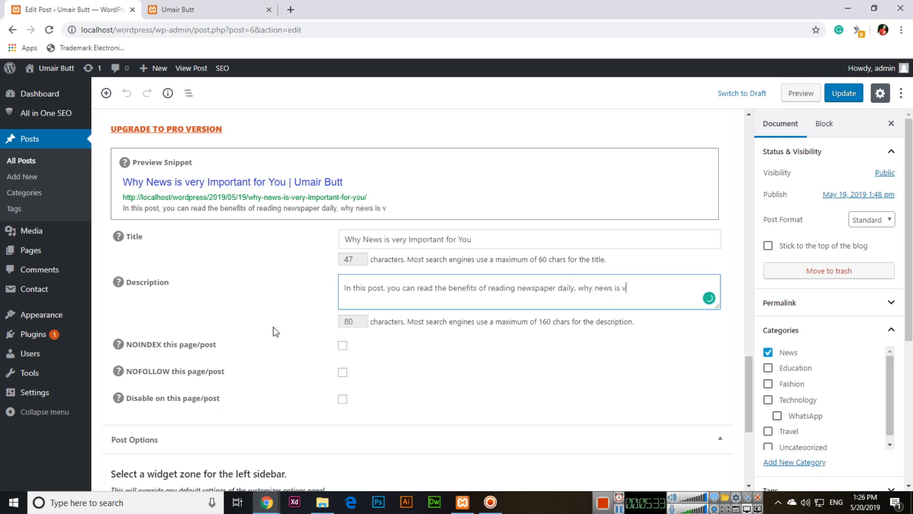
type("ery important for you, here you can learn and know all")
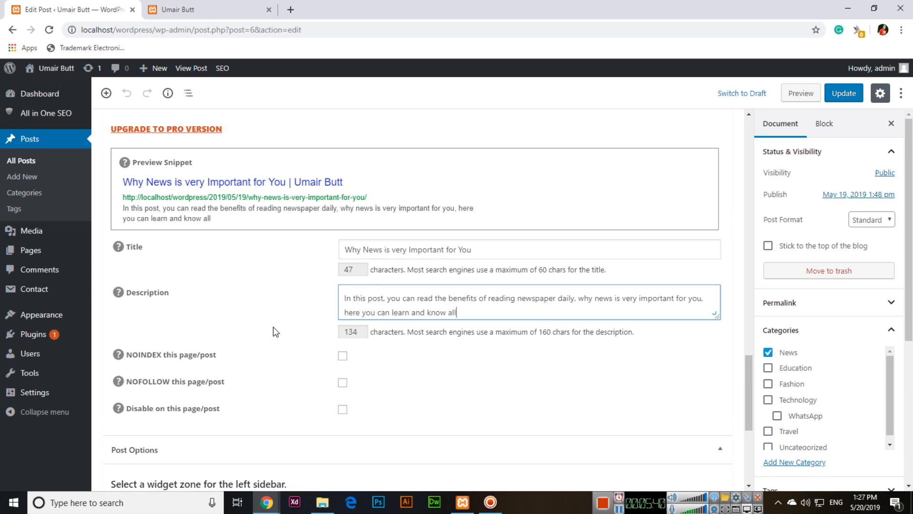
type("the important reasons")
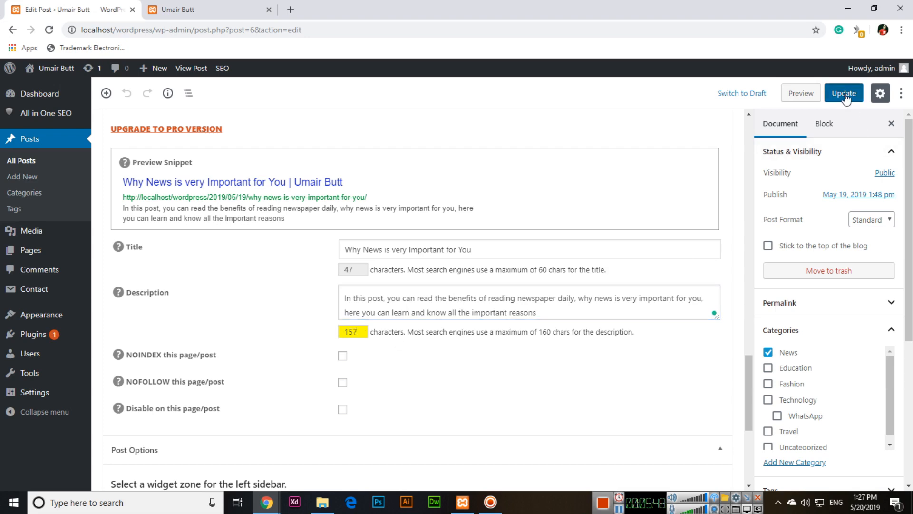
Update the post so its new SEO description is saved
left_click(844, 93)
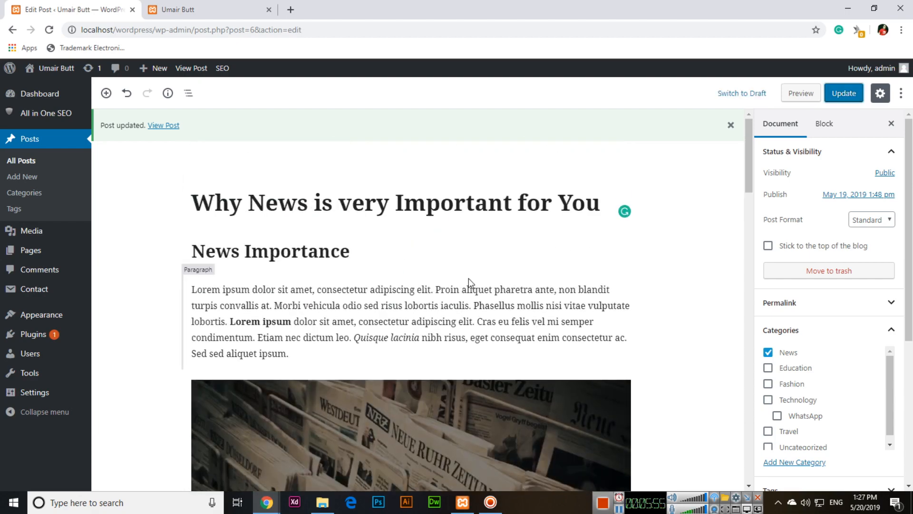
scroll("down", 3)
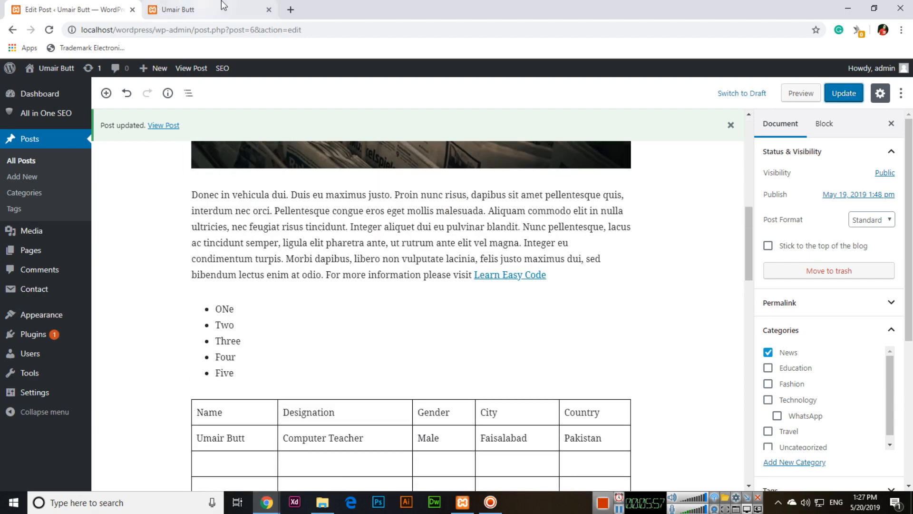
Open the post from the live Blog page and highlight its meta description line in the source
left_click(394, 260)
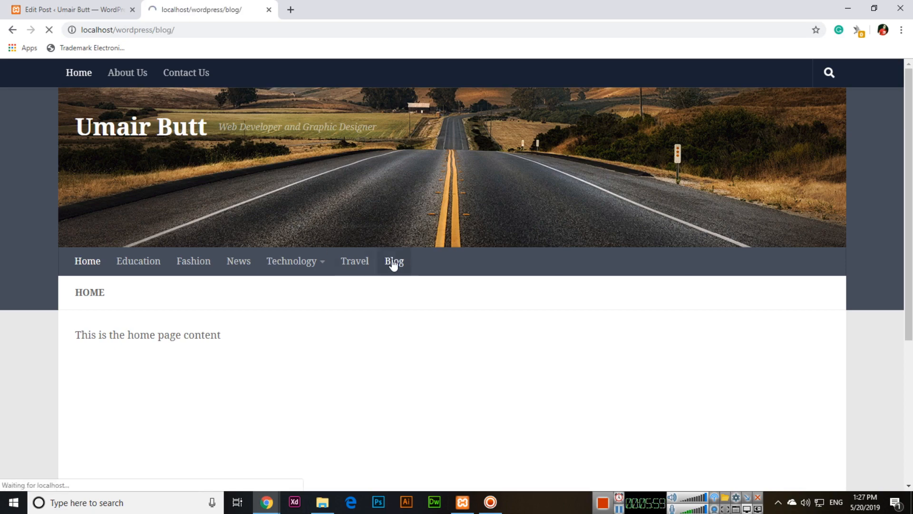
left_click(394, 260)
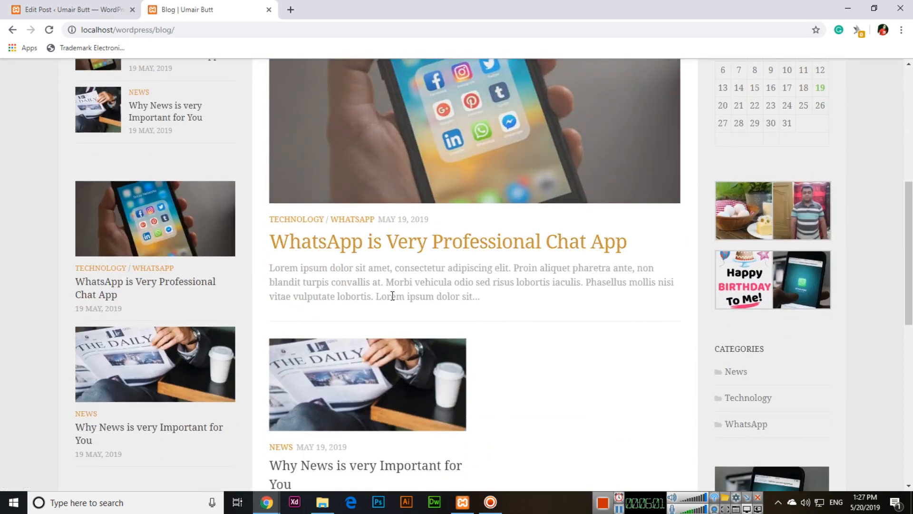
left_click(366, 474)
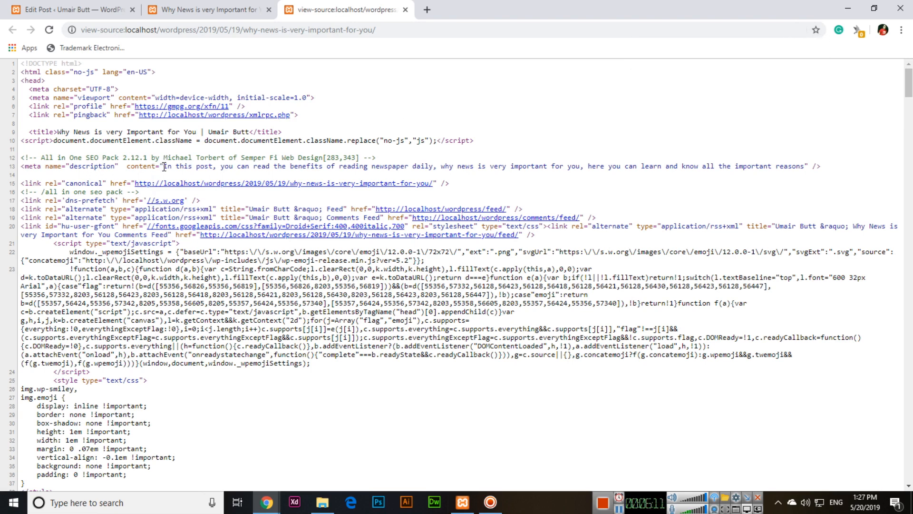
left_click_drag(165, 165, 454, 165)
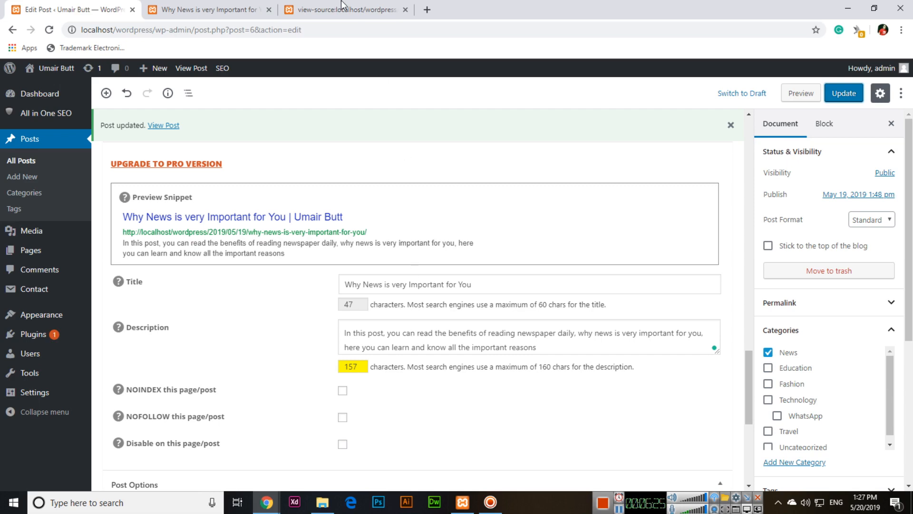
left_click(207, 10)
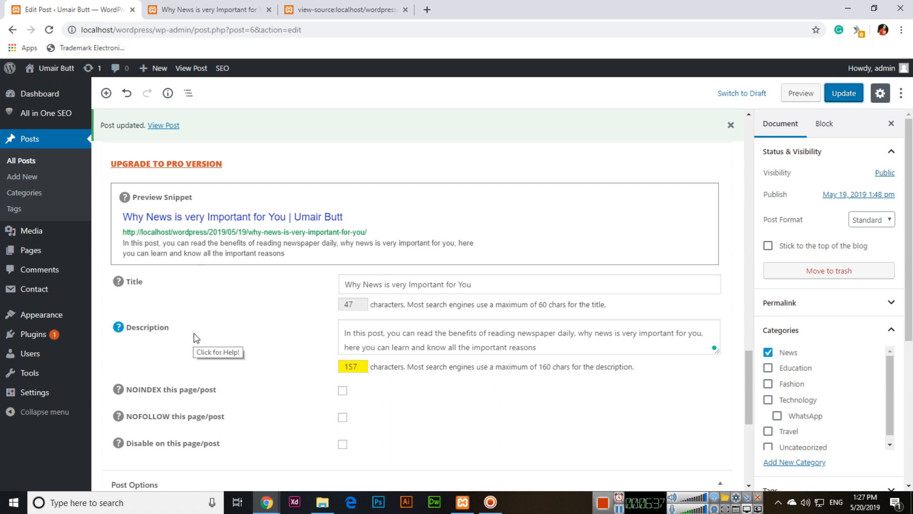
mouse_move(195, 339)
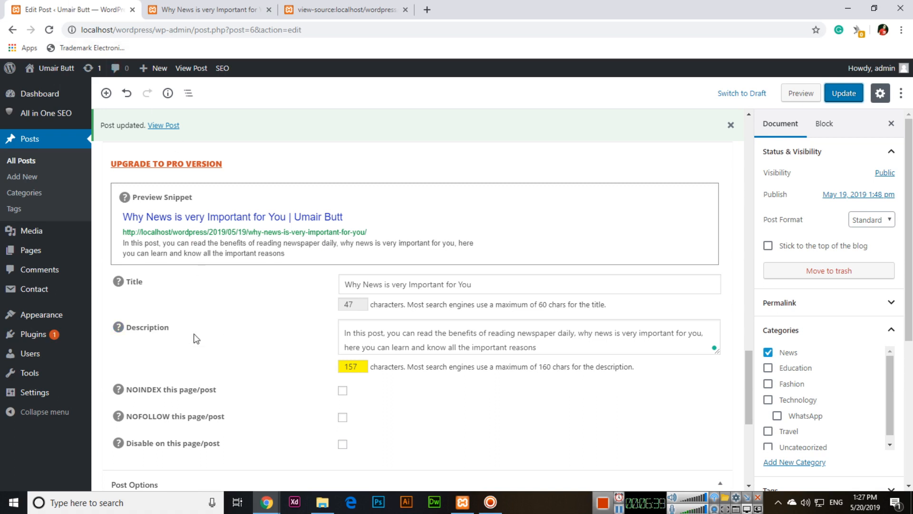